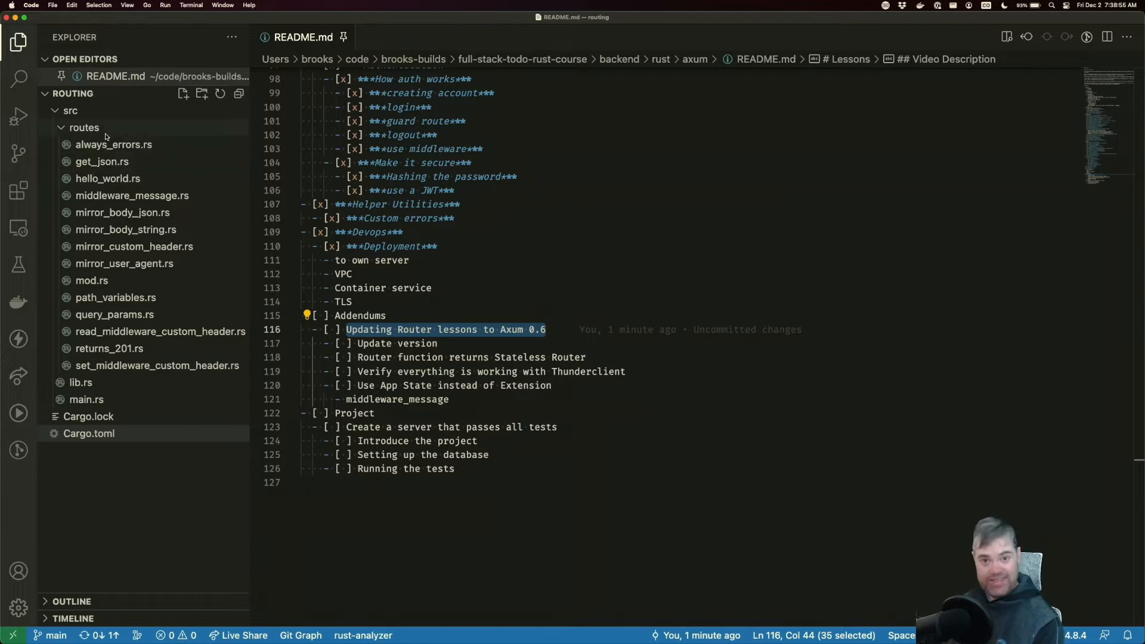
{"action": "mouse_move", "coordinate": [122, 212]}
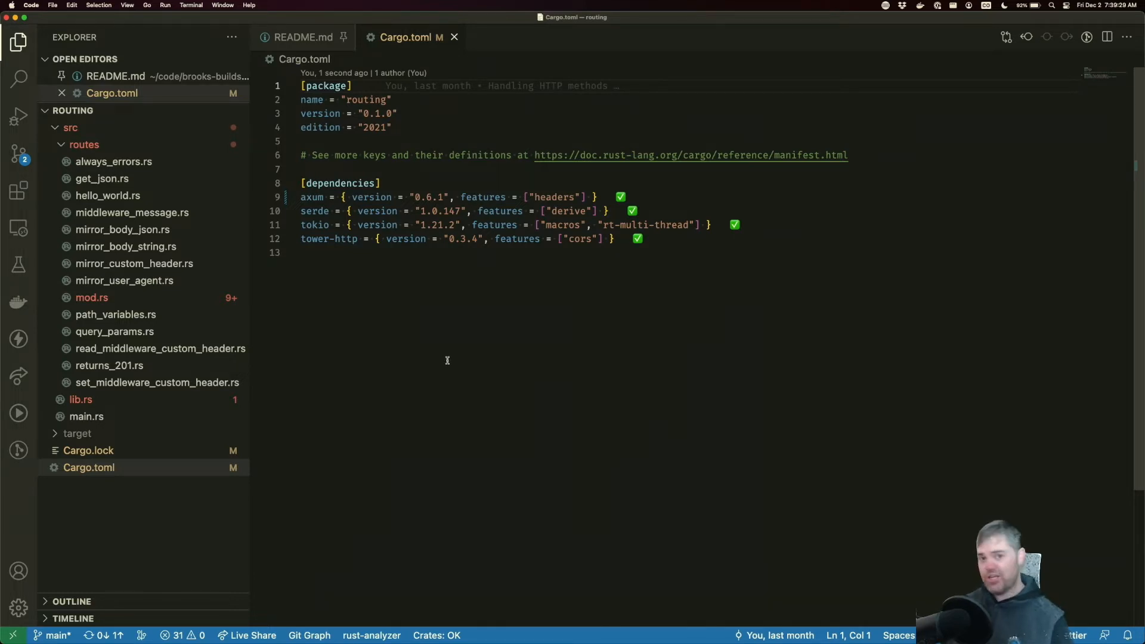
{"action": "mouse_move", "coordinate": [310, 525]}
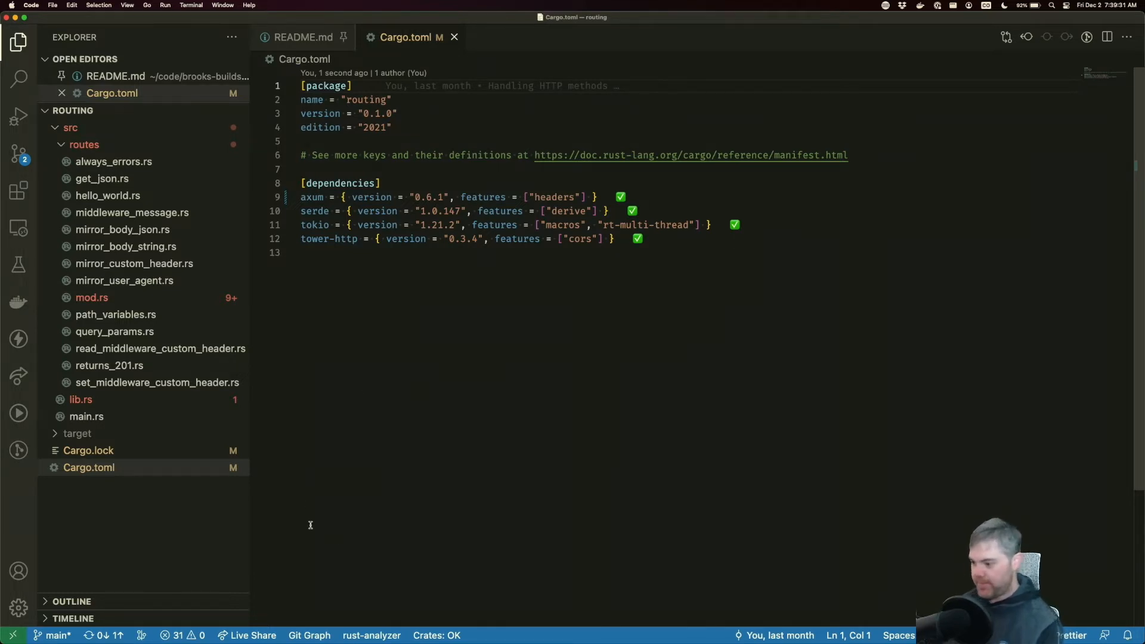
{"action": "mouse_move", "coordinate": [271, 560]}
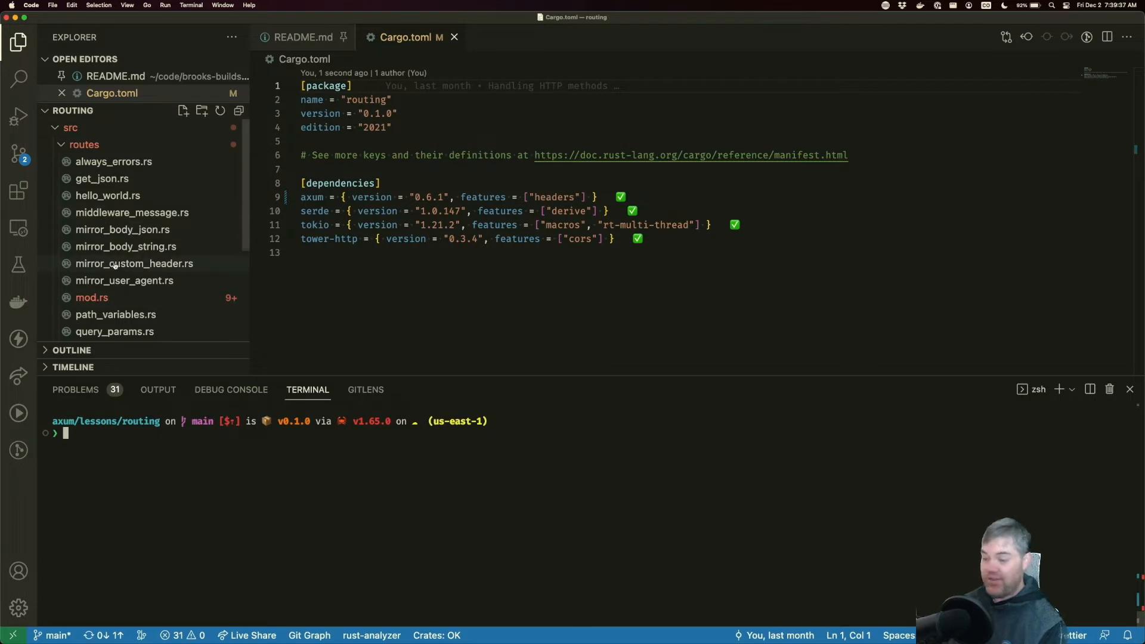
{"action": "mouse_move", "coordinate": [117, 293]}
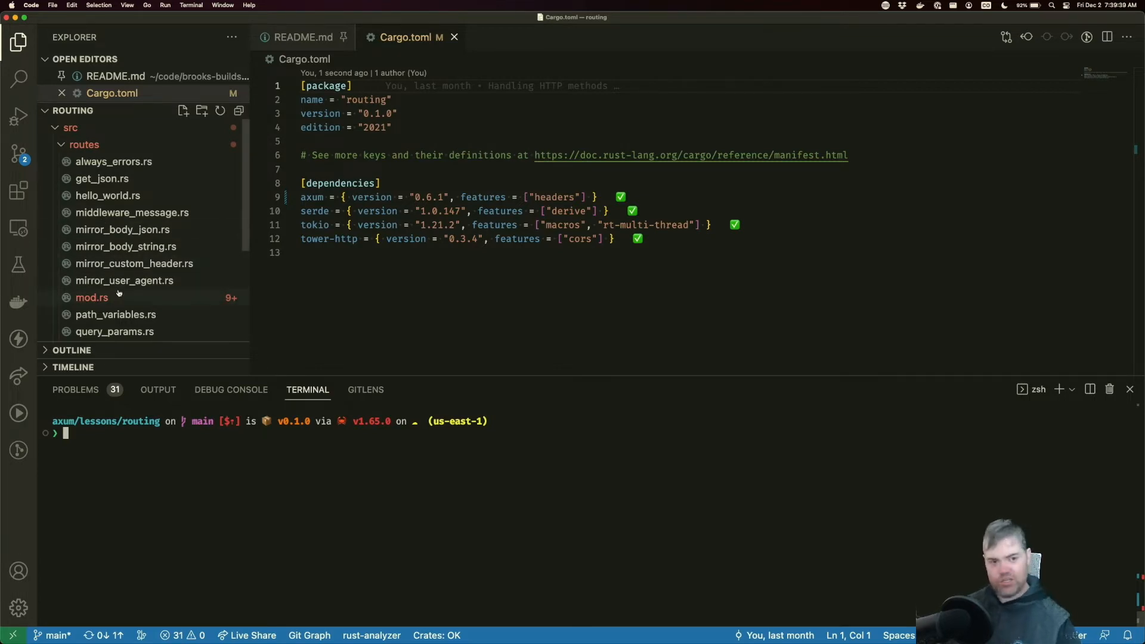
{"action": "type", "text": "cargo"}
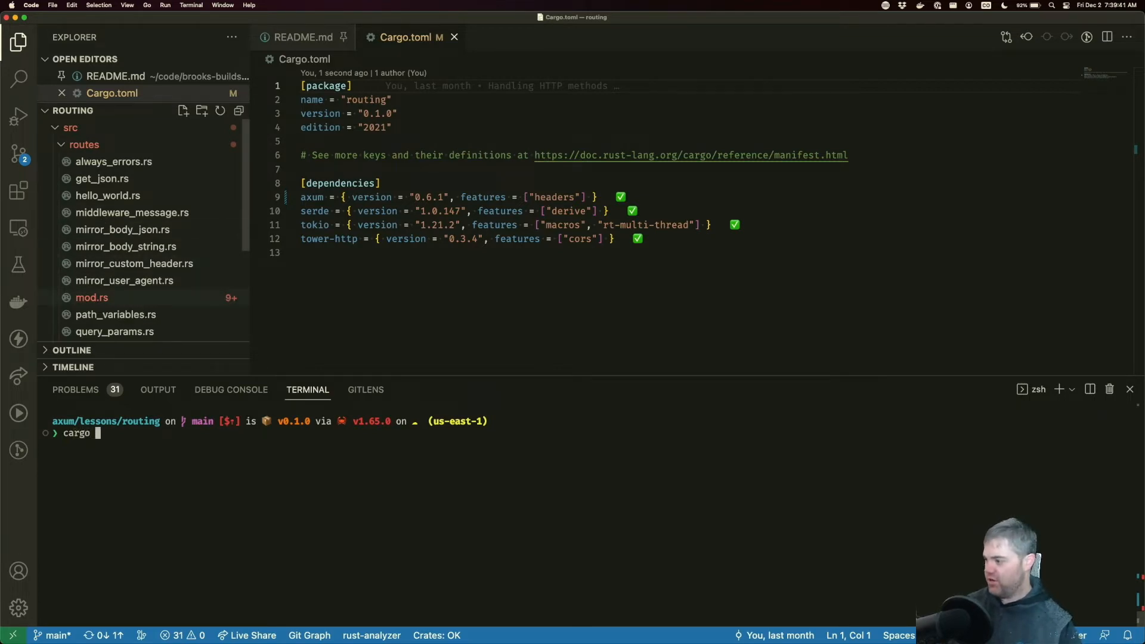
{"action": "key", "text": "Enter"}
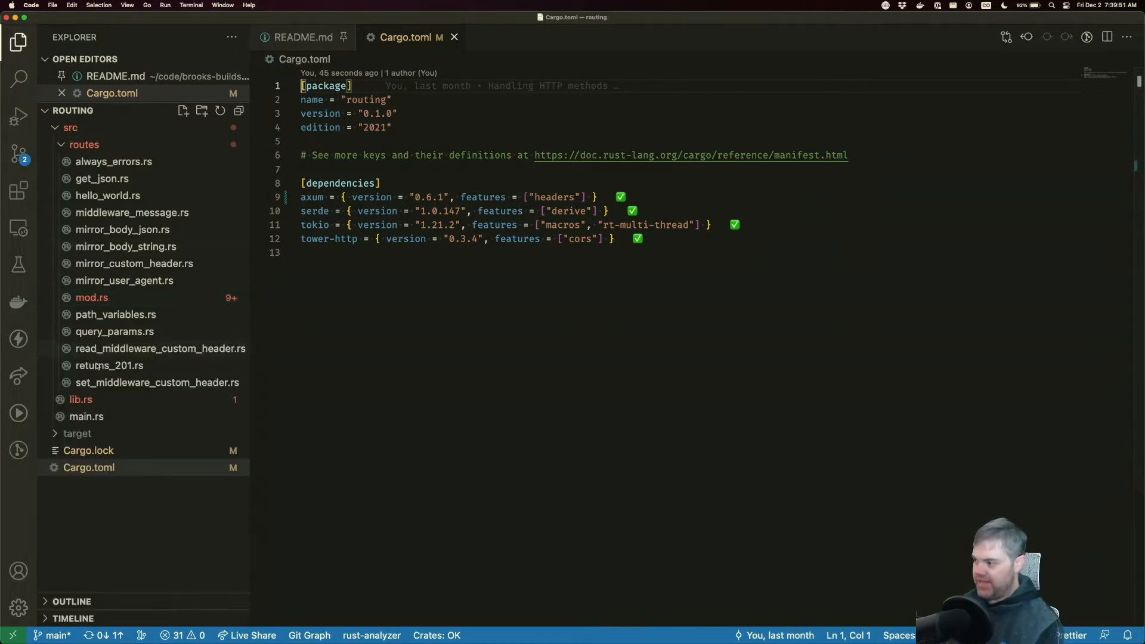
- Inspect into_make_service in lib.rs, then remove the <Body> type parameter from create_routes' Router return type in mod.rs
{"action": "left_click", "coordinate": [80, 400]}
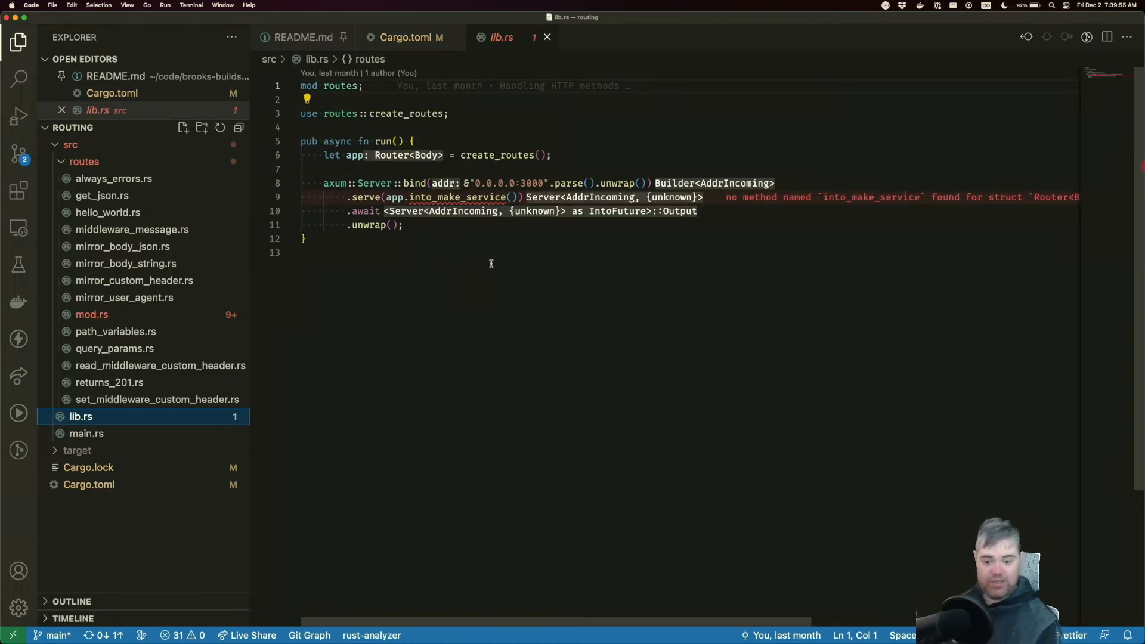
{"action": "mouse_move", "coordinate": [412, 196]}
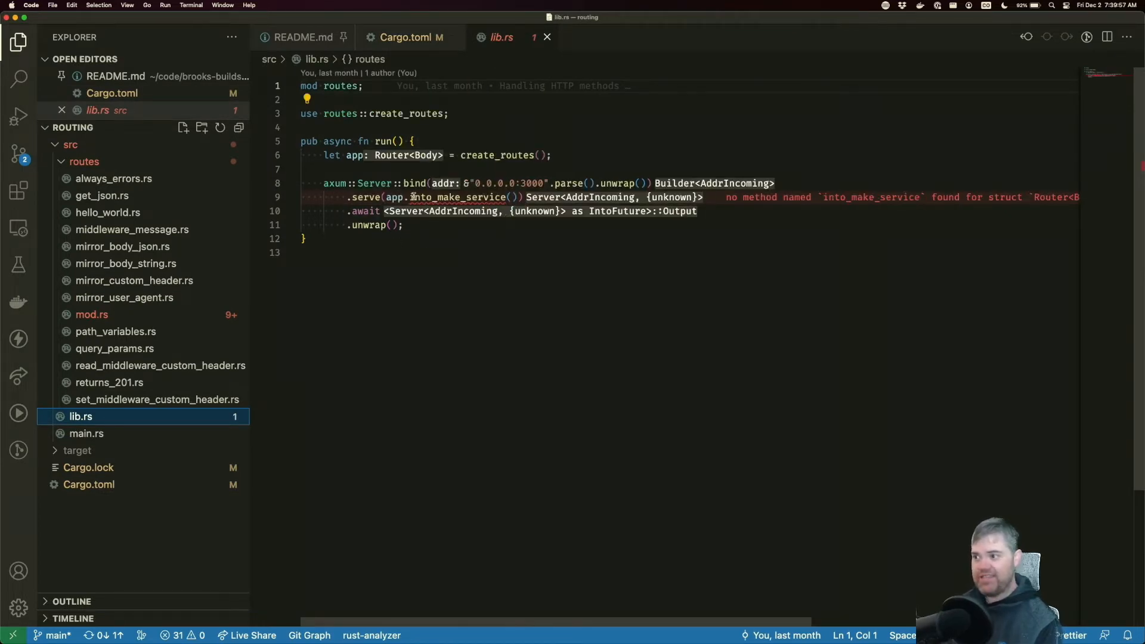
{"action": "double_click", "coordinate": [457, 196]}
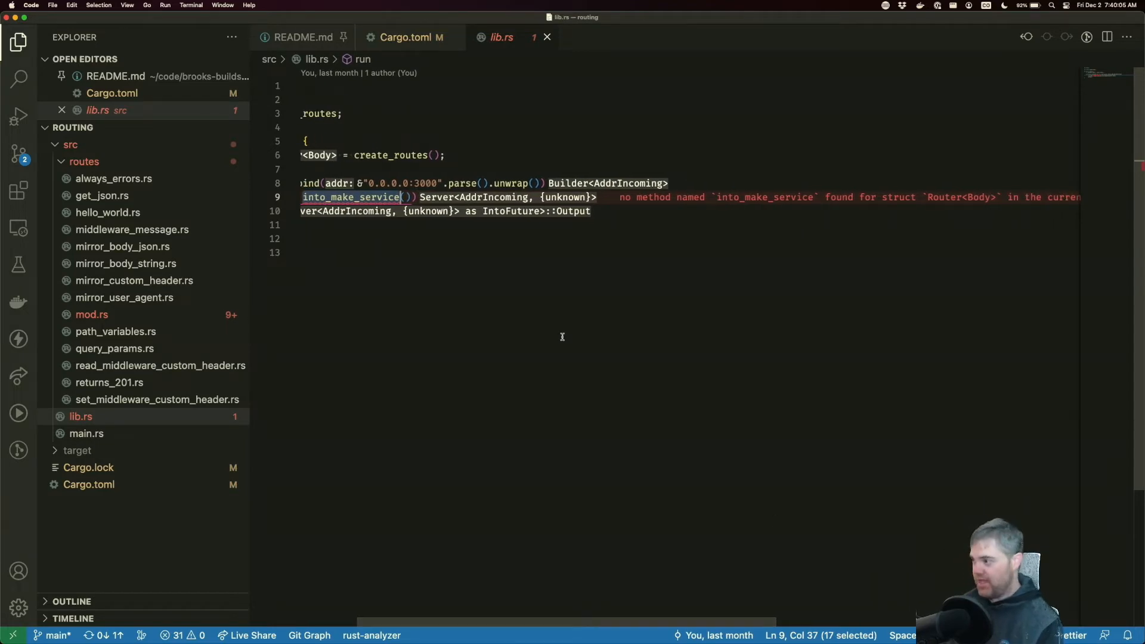
{"action": "left_click", "coordinate": [92, 314]}
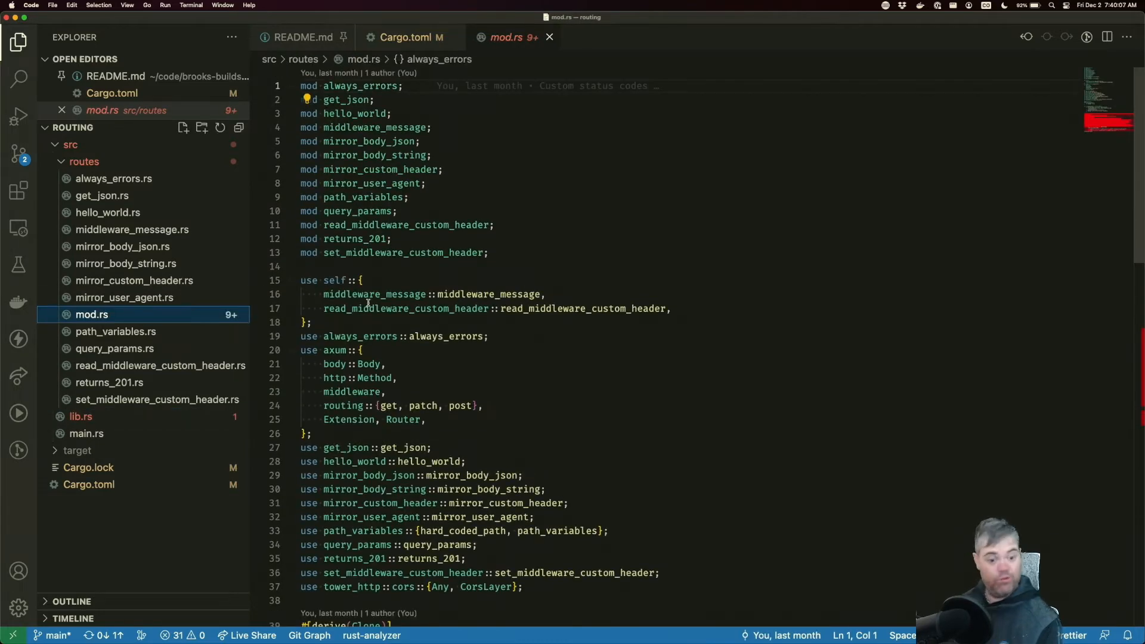
{"action": "scroll", "scroll_direction": "down", "scroll_amount": 3}
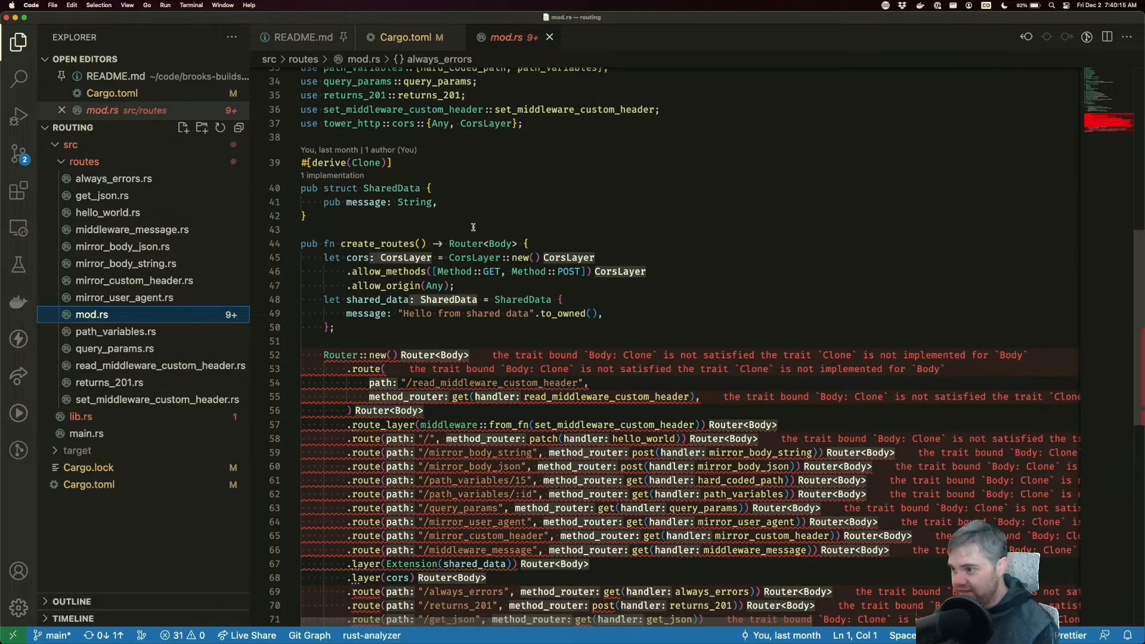
{"action": "left_click", "coordinate": [475, 244]}
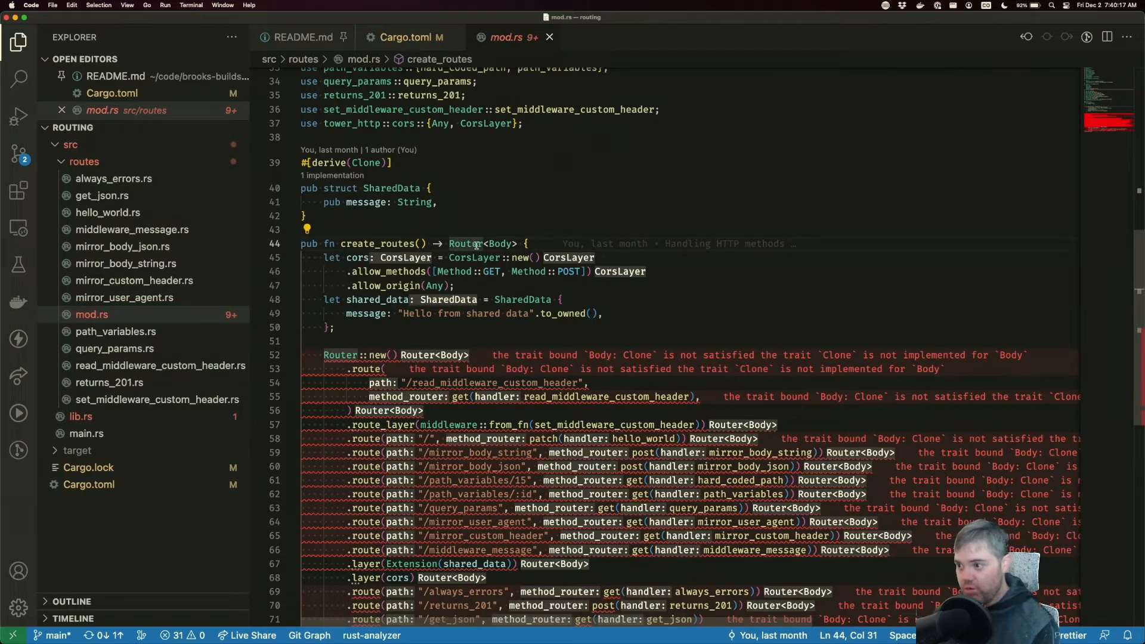
{"action": "left_click_drag", "start_coordinate": [480, 244], "coordinate": [519, 243]}
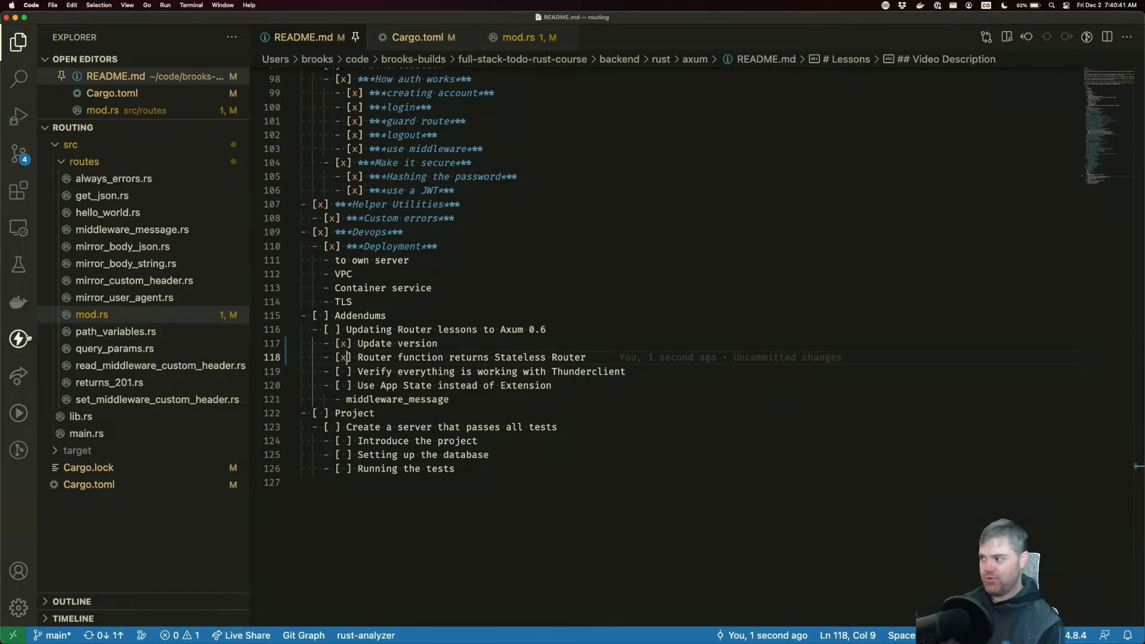
- Send the saved hello world request, then change the hello_world route path from "/" to "/hello_world" in mod.rs
{"action": "left_click", "coordinate": [18, 338]}
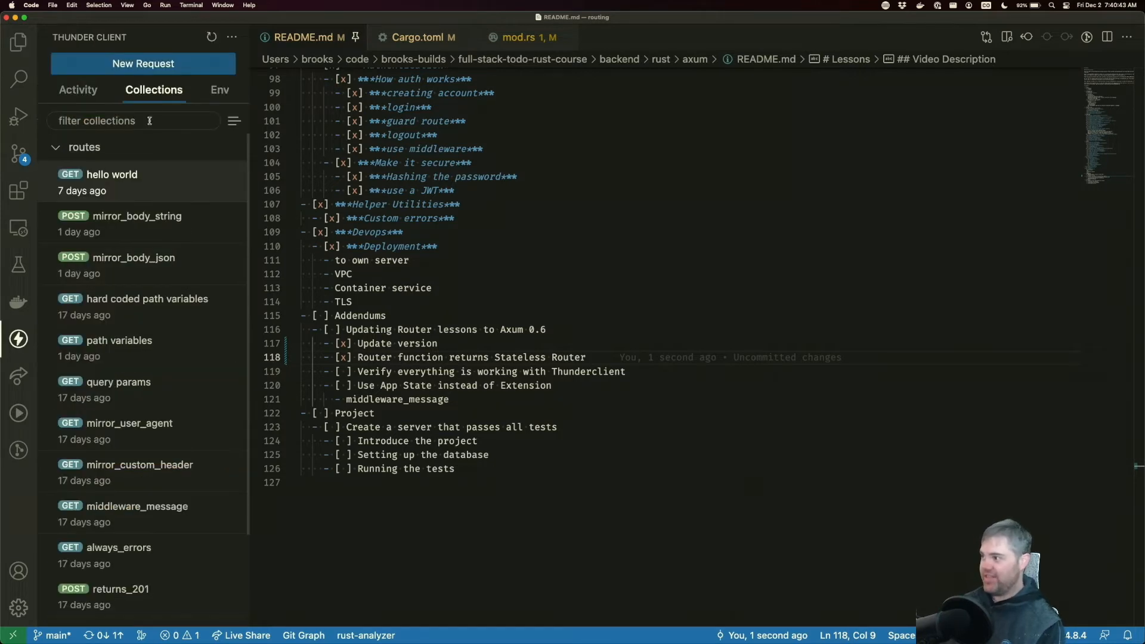
{"action": "left_click", "coordinate": [112, 174]}
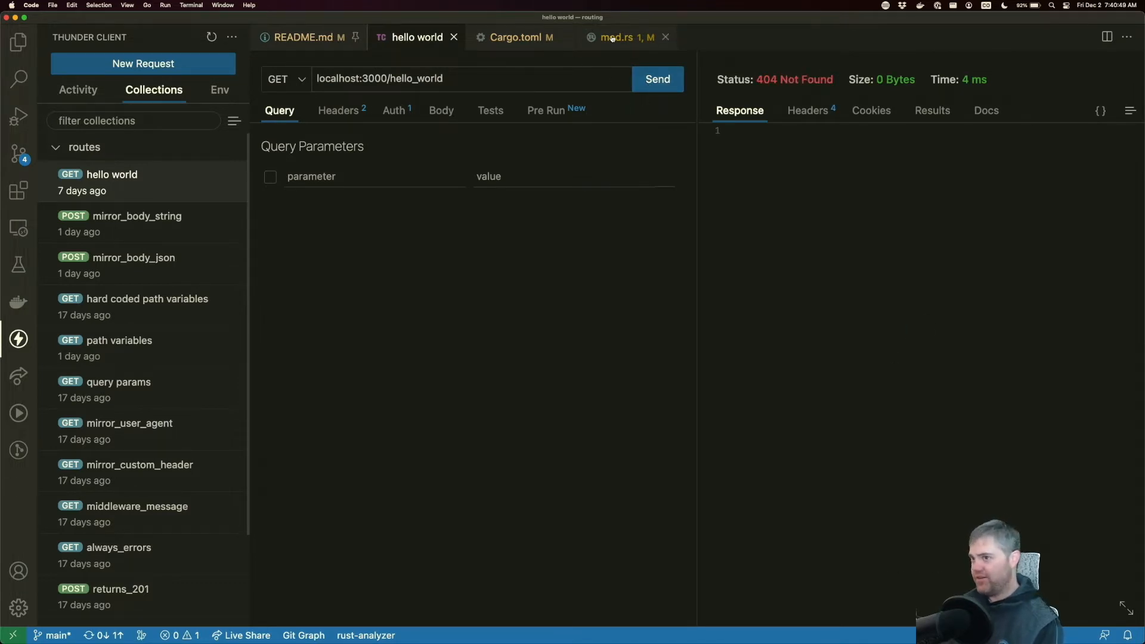
{"action": "left_click", "coordinate": [620, 37]}
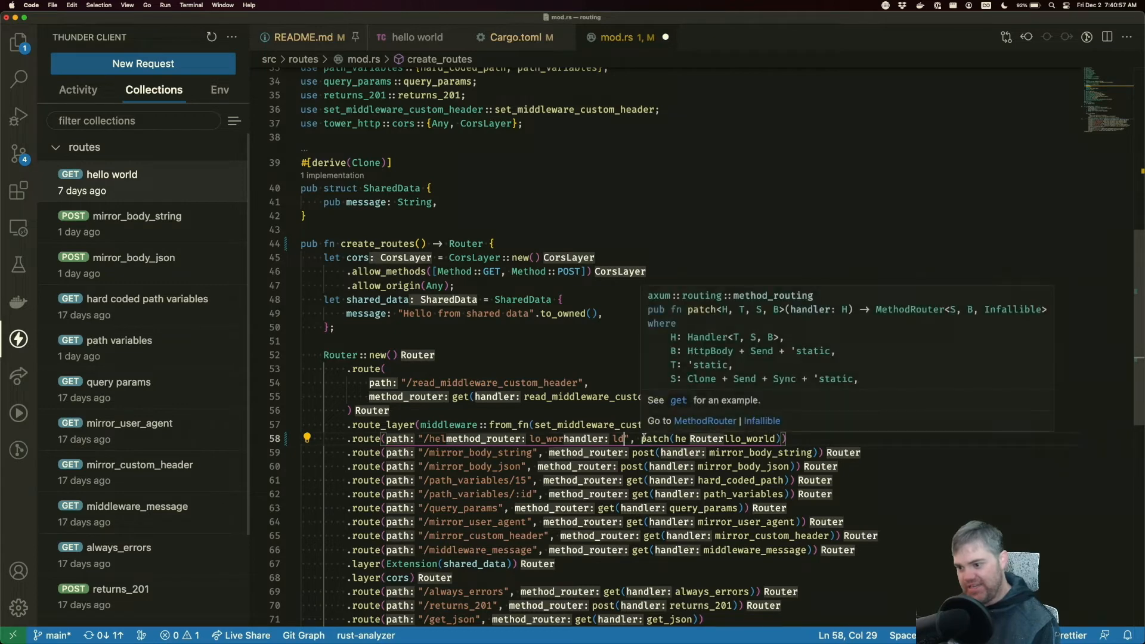
{"action": "double_click", "coordinate": [655, 437]}
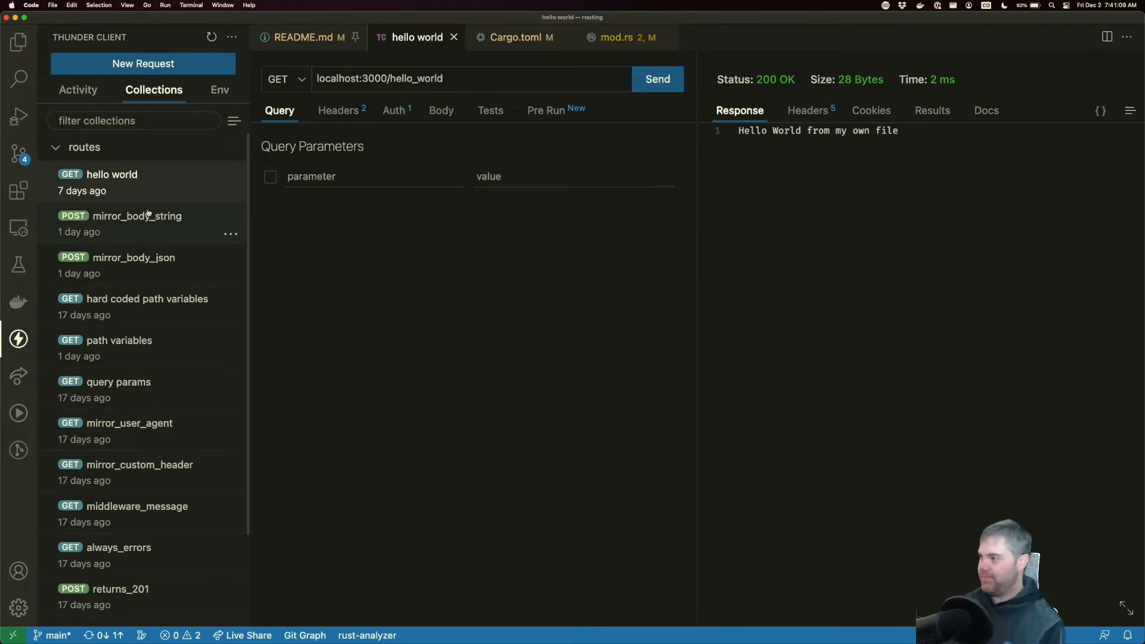
- Send the mirror_body_string, path variables, query params, mirror_custom_header and returns_201 requests, confirming 201 Created on the last
{"action": "left_click", "coordinate": [136, 216]}
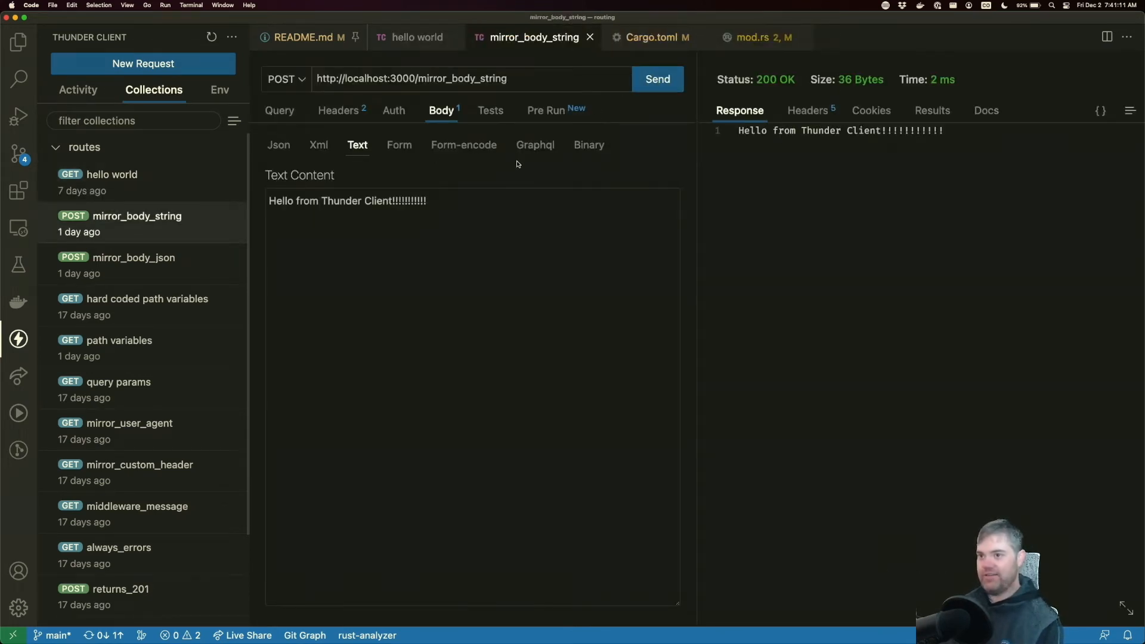
{"action": "left_click", "coordinate": [134, 265]}
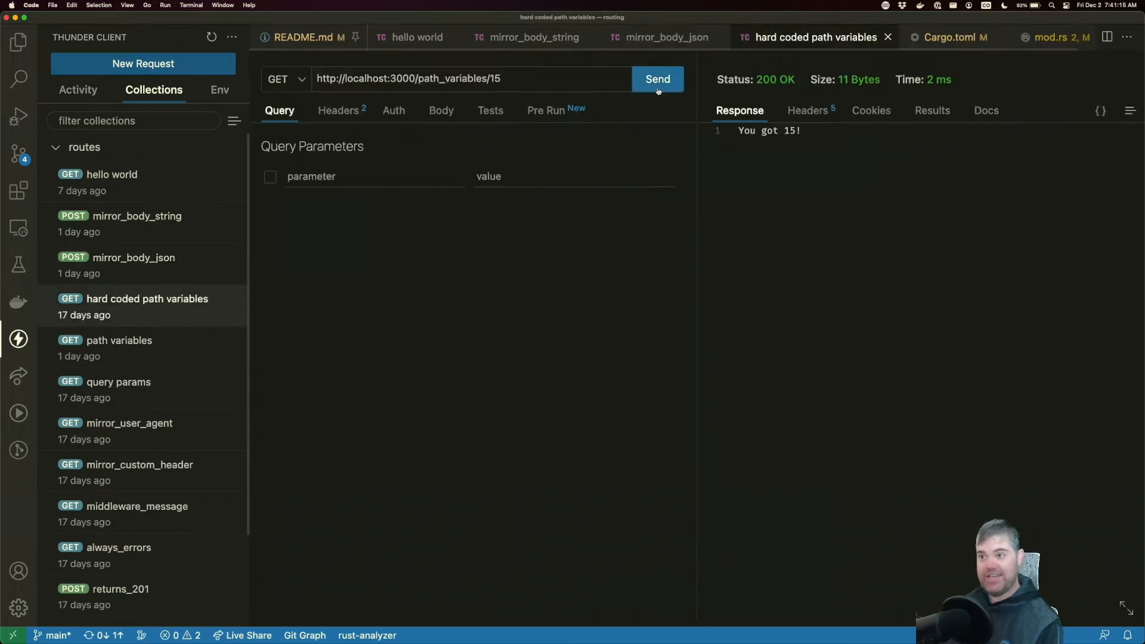
{"action": "left_click", "coordinate": [119, 340]}
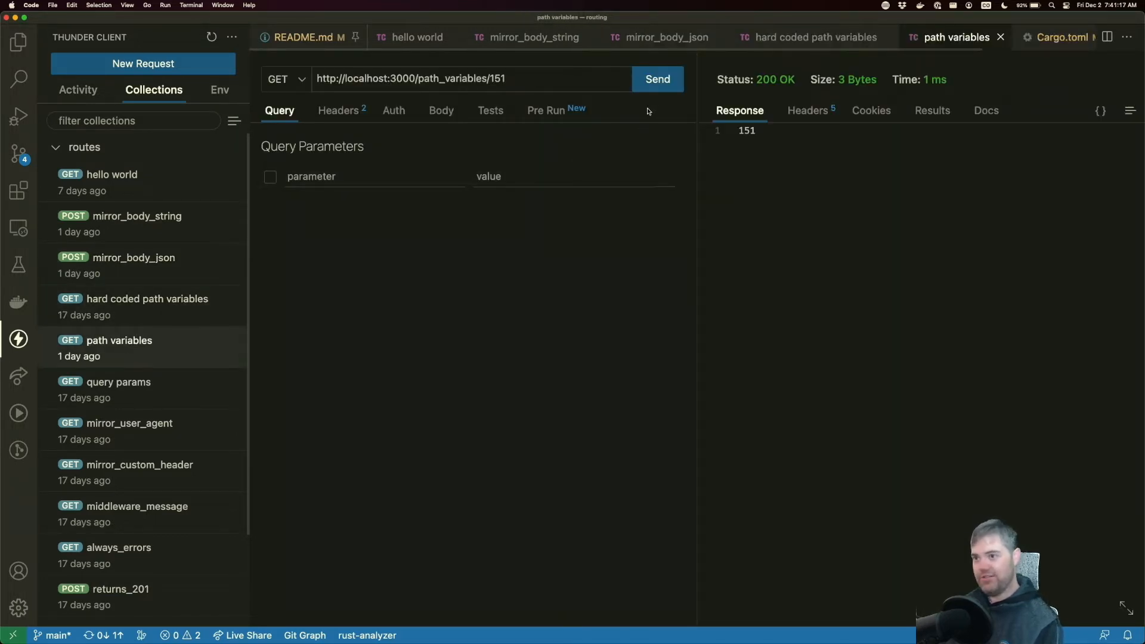
{"action": "left_click", "coordinate": [118, 381]}
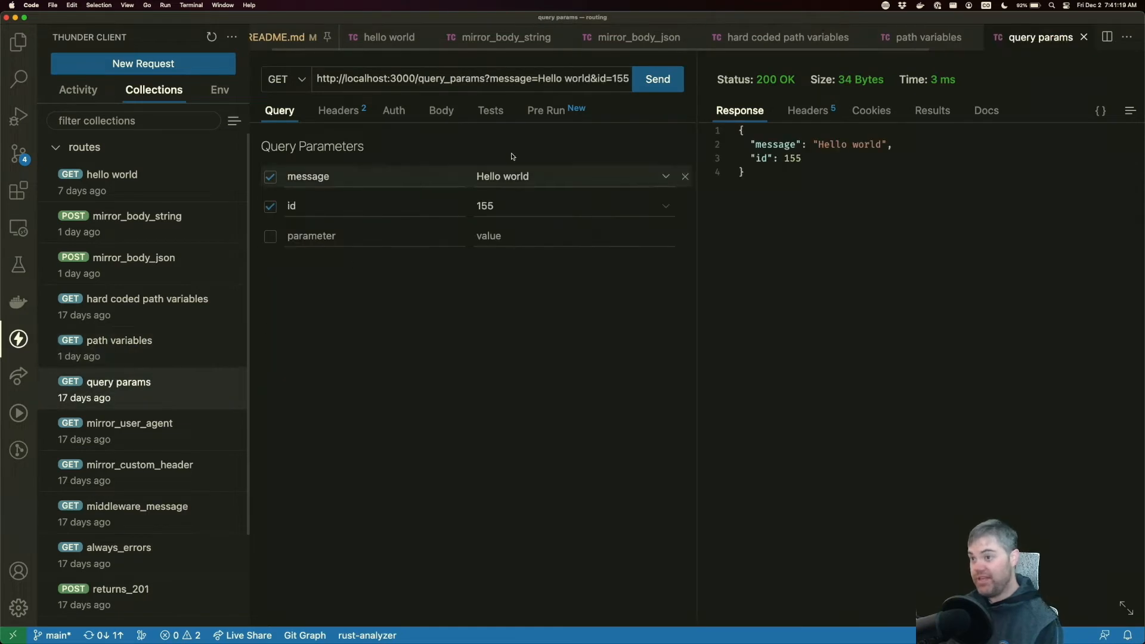
{"action": "left_click", "coordinate": [130, 422]}
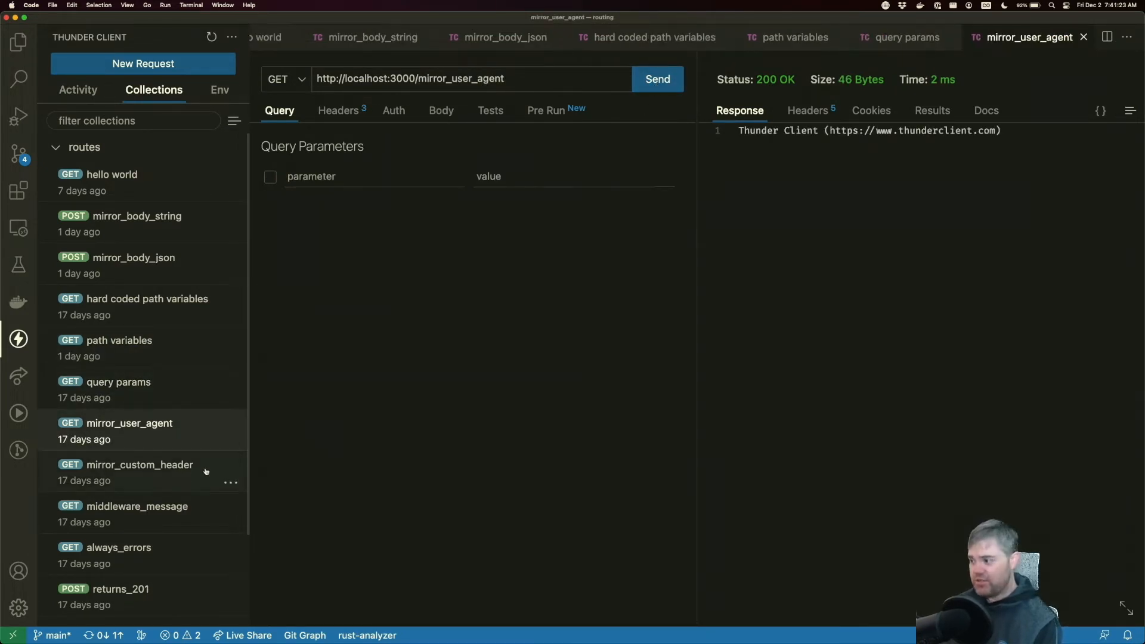
{"action": "left_click", "coordinate": [138, 464]}
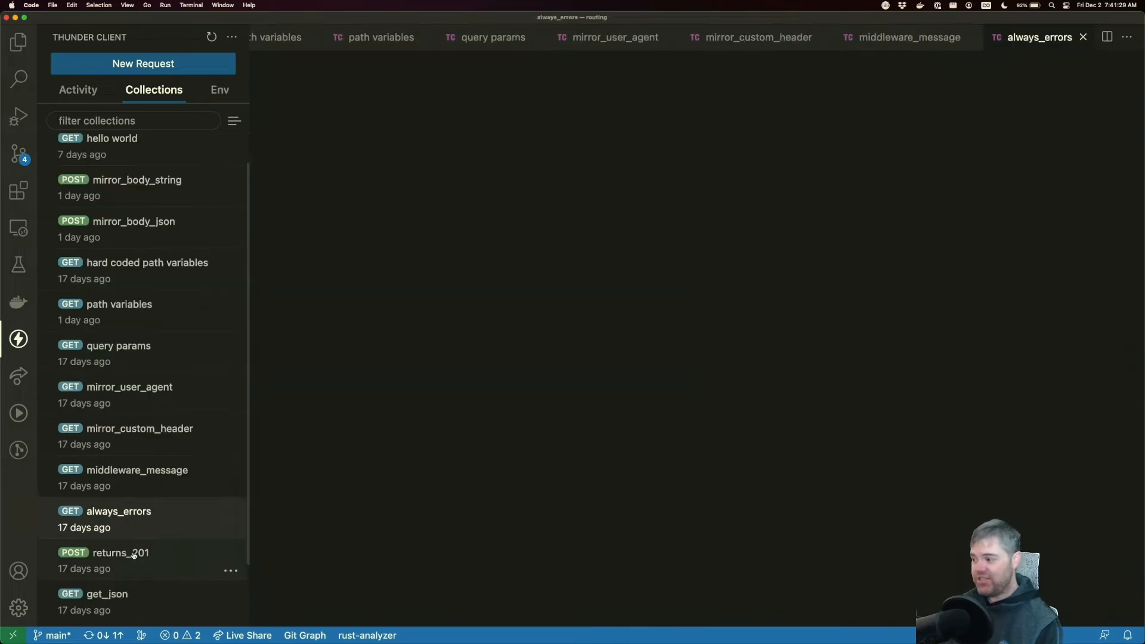
{"action": "left_click", "coordinate": [118, 511]}
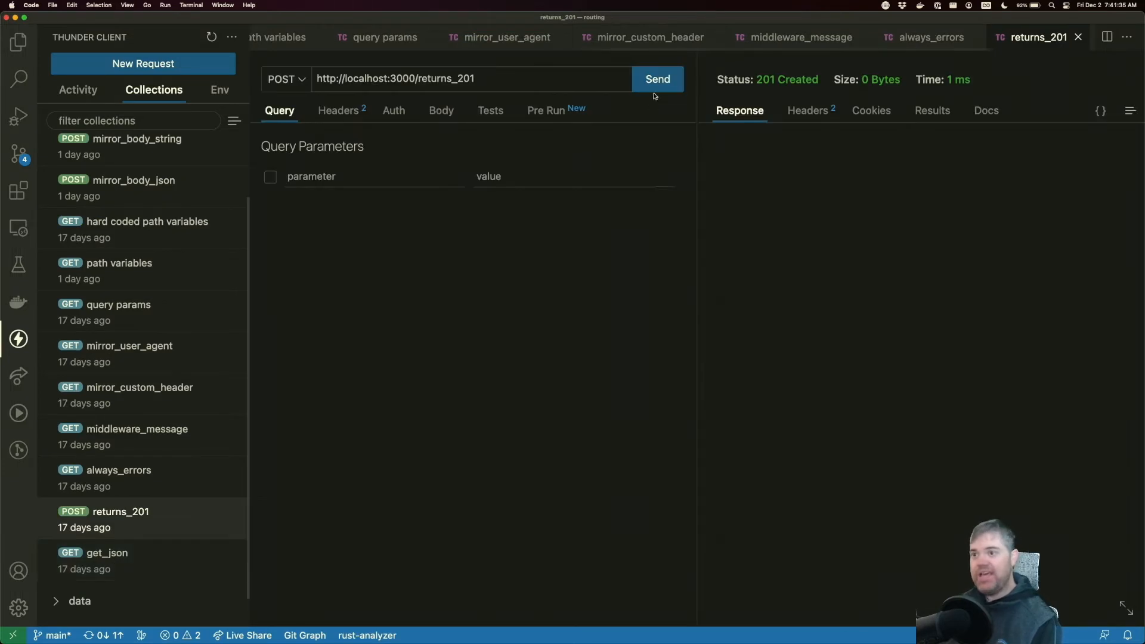
{"action": "left_click", "coordinate": [107, 552]}
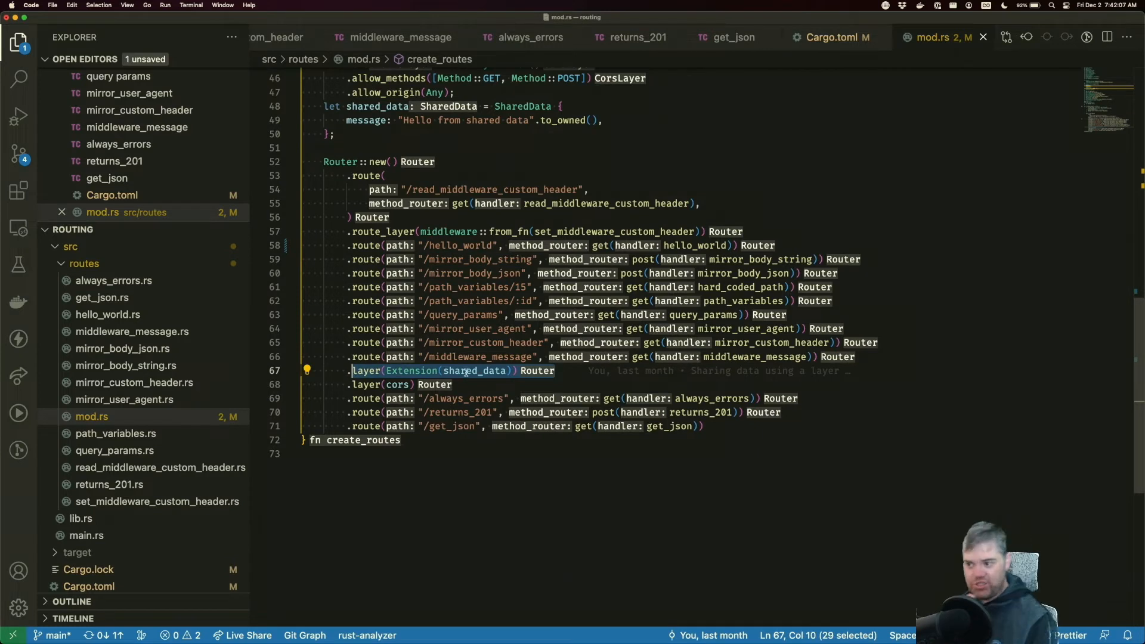
- Comment out the .layer(Extension(shared_data)) line in mod.rs after checking middleware_message.rs
{"action": "double_click", "coordinate": [474, 370]}
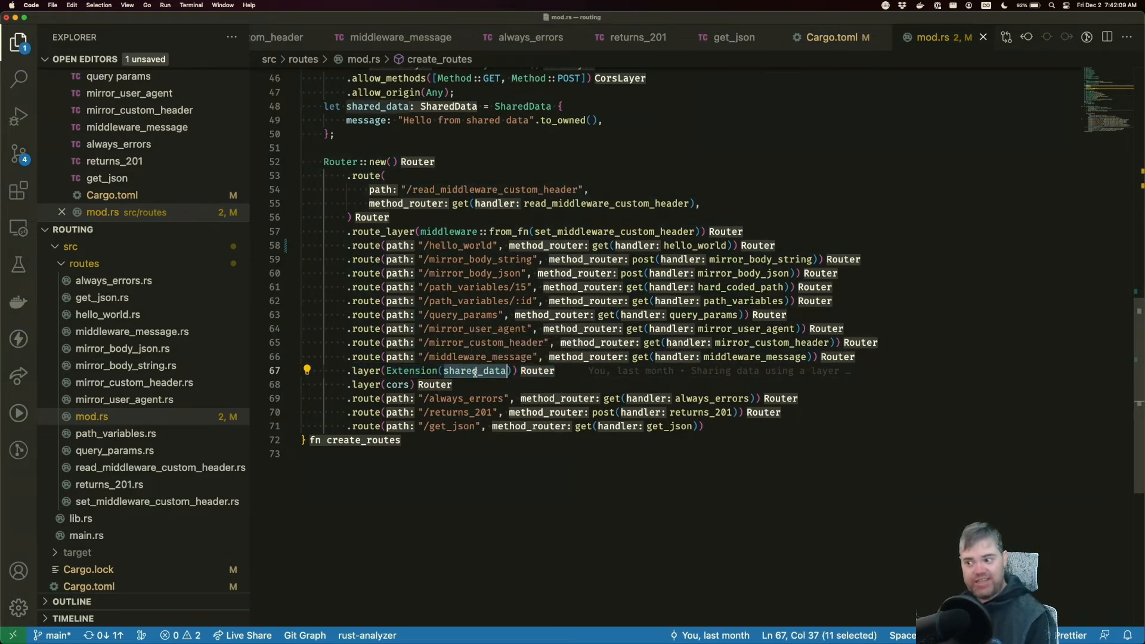
{"action": "double_click", "coordinate": [479, 357]}
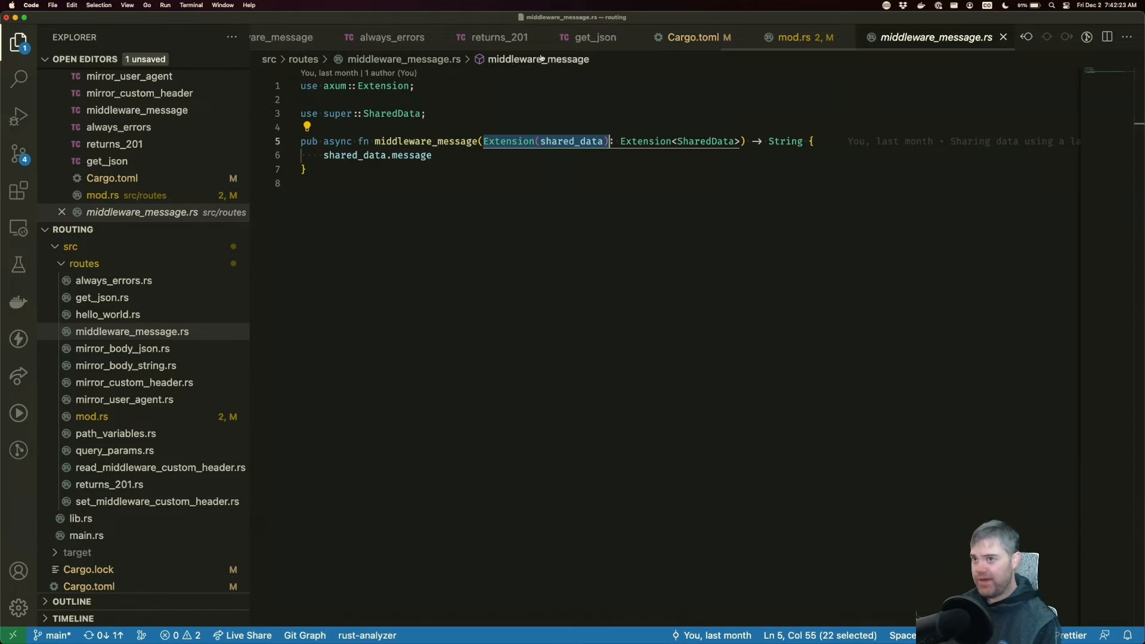
{"action": "left_click", "coordinate": [796, 37]}
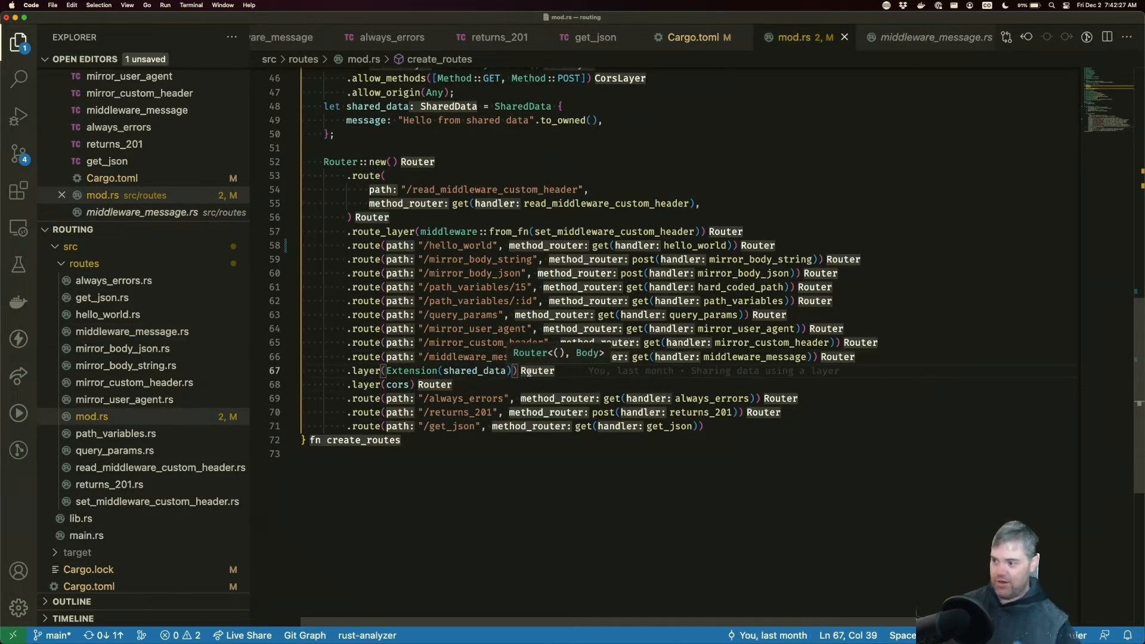
{"action": "key", "text": "cmd+/"}
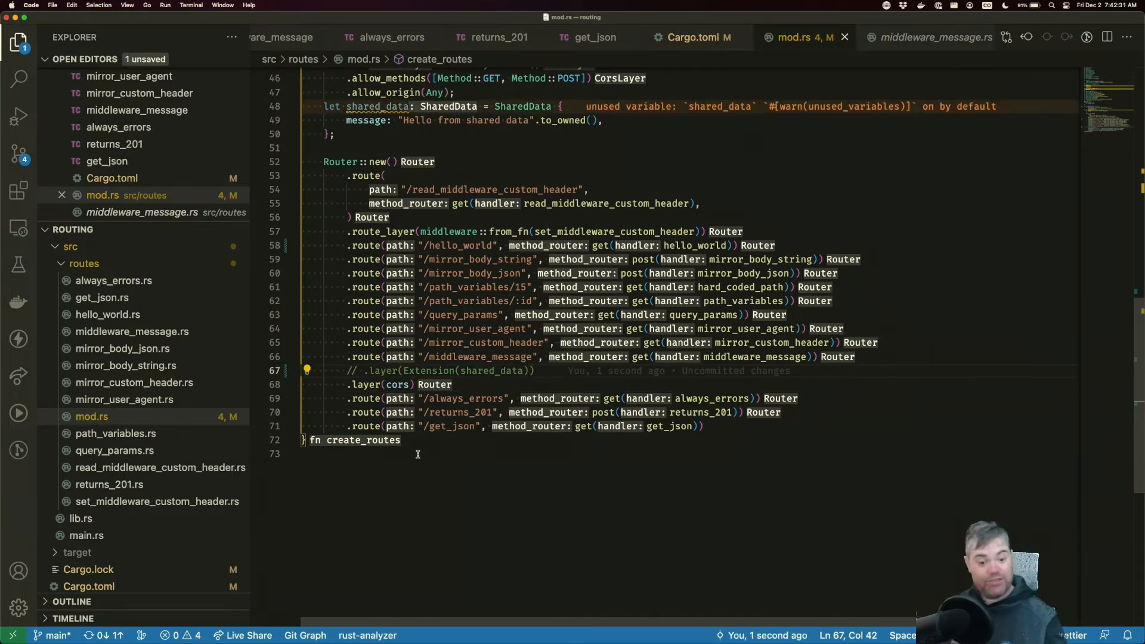
{"action": "mouse_move", "coordinate": [364, 440]}
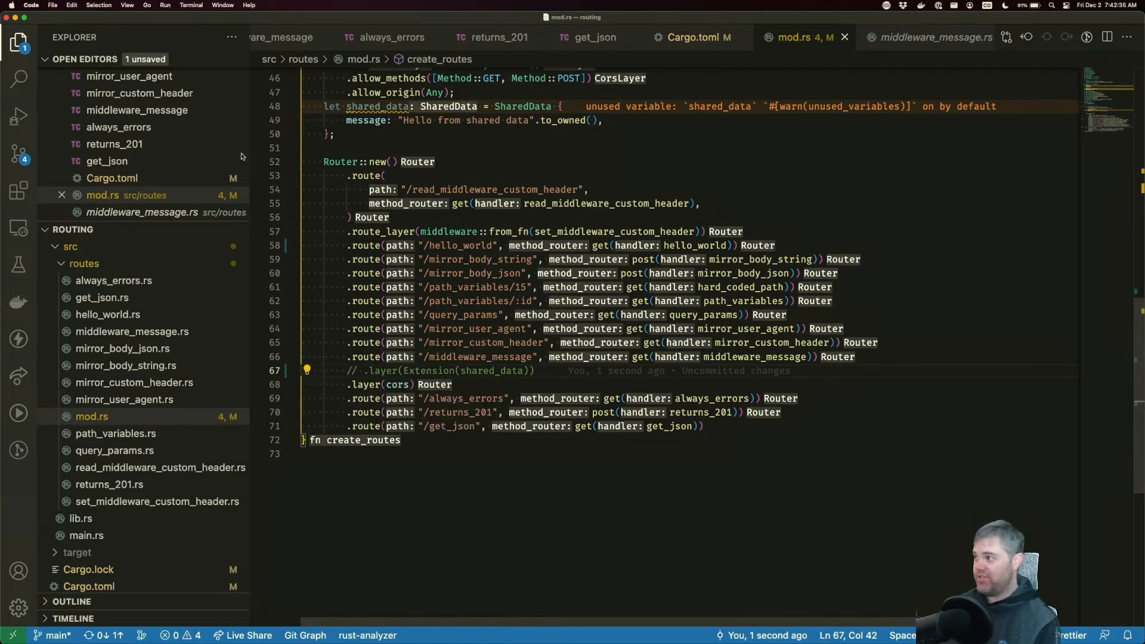
{"action": "mouse_move", "coordinate": [268, 44]}
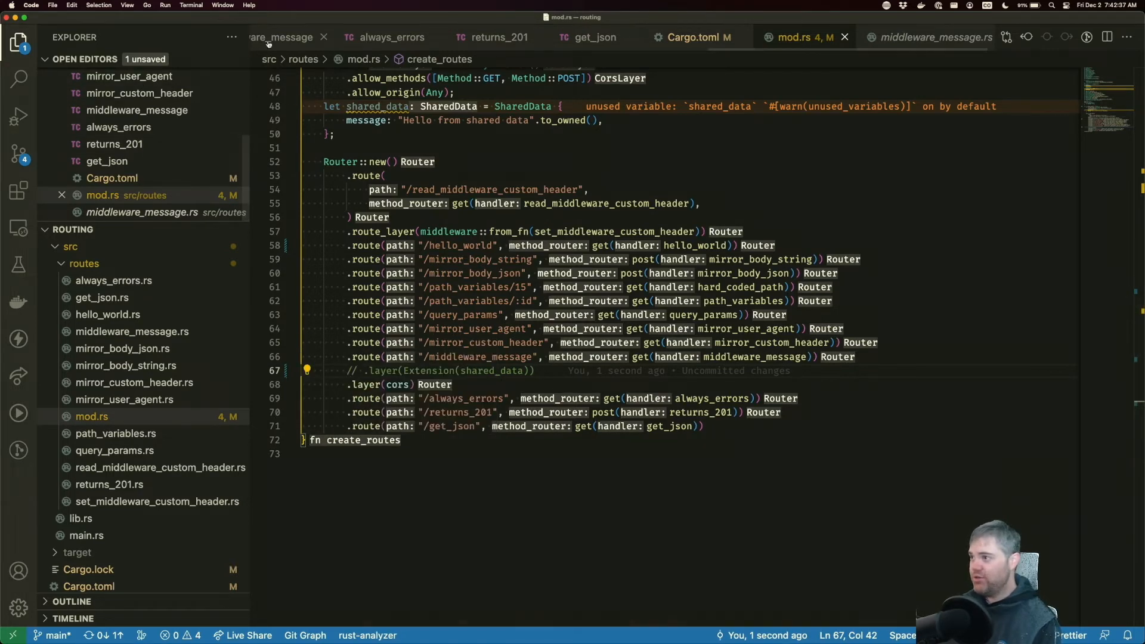
{"action": "left_click", "coordinate": [279, 37]}
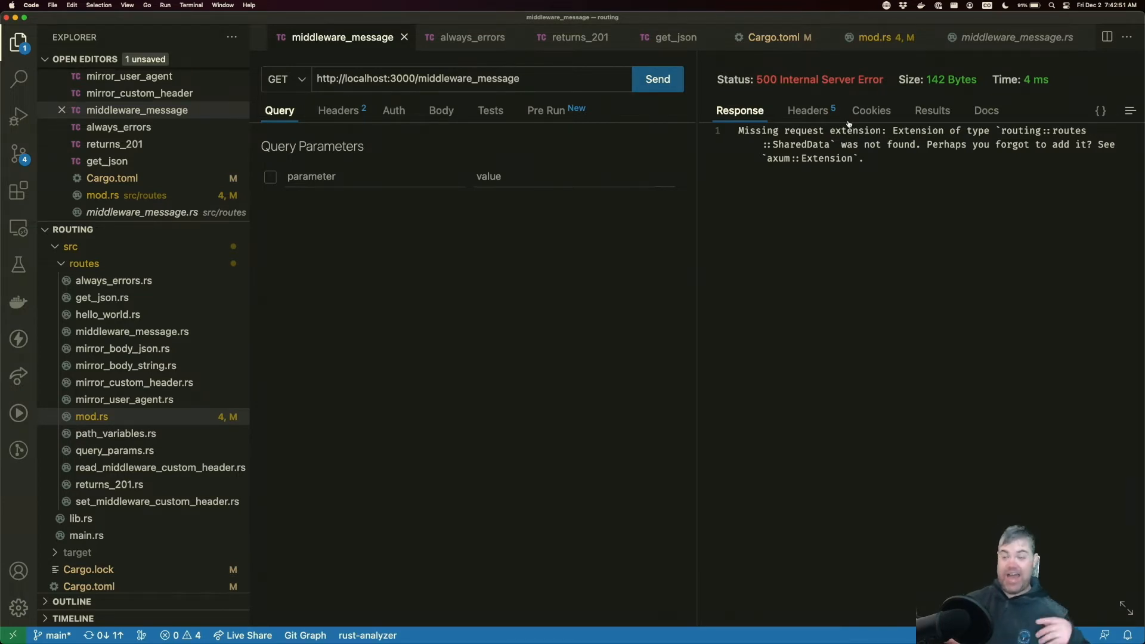
{"action": "mouse_move", "coordinate": [9, 54]}
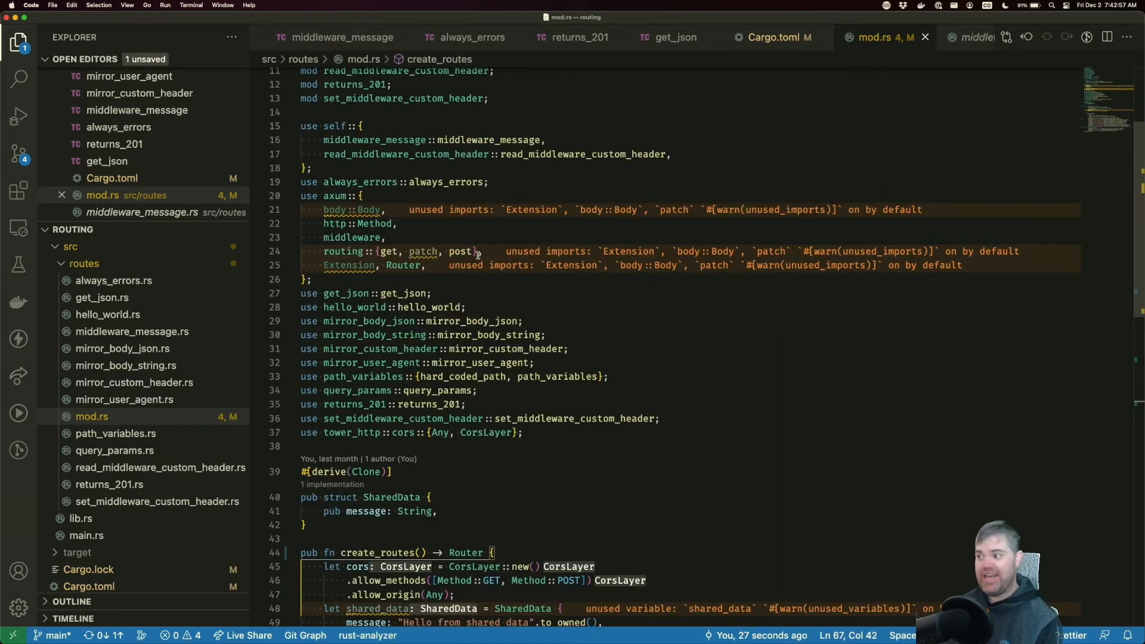
- Pass shared_data to the router via .with_state, with the message ending "I am a State now"
{"action": "scroll", "scroll_direction": "down", "scroll_amount": 3}
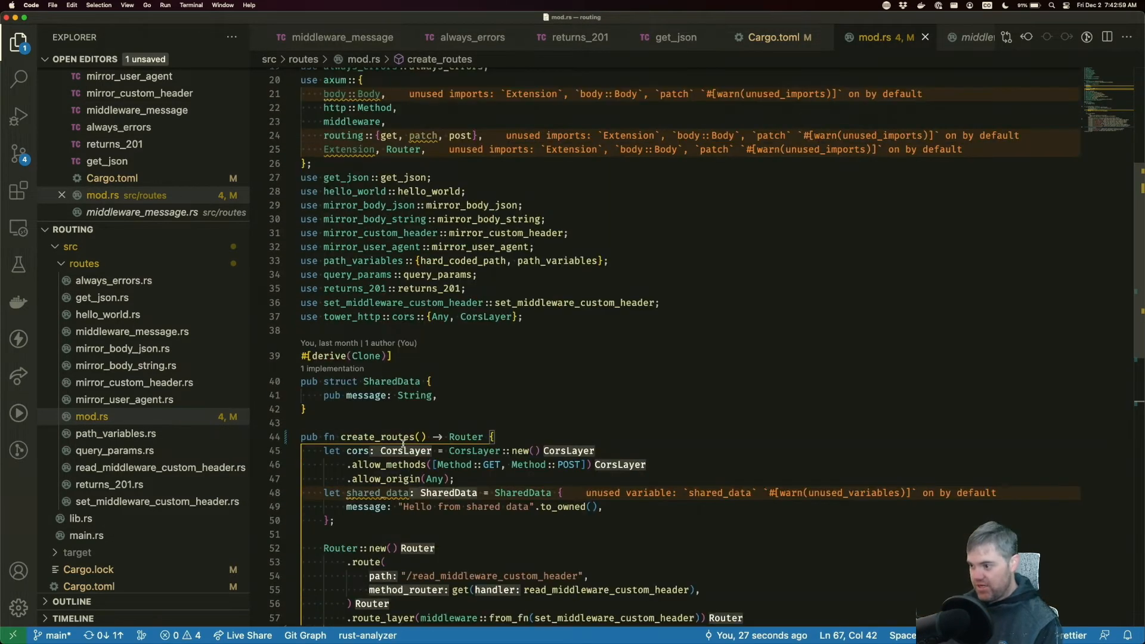
{"action": "double_click", "coordinate": [392, 382]}
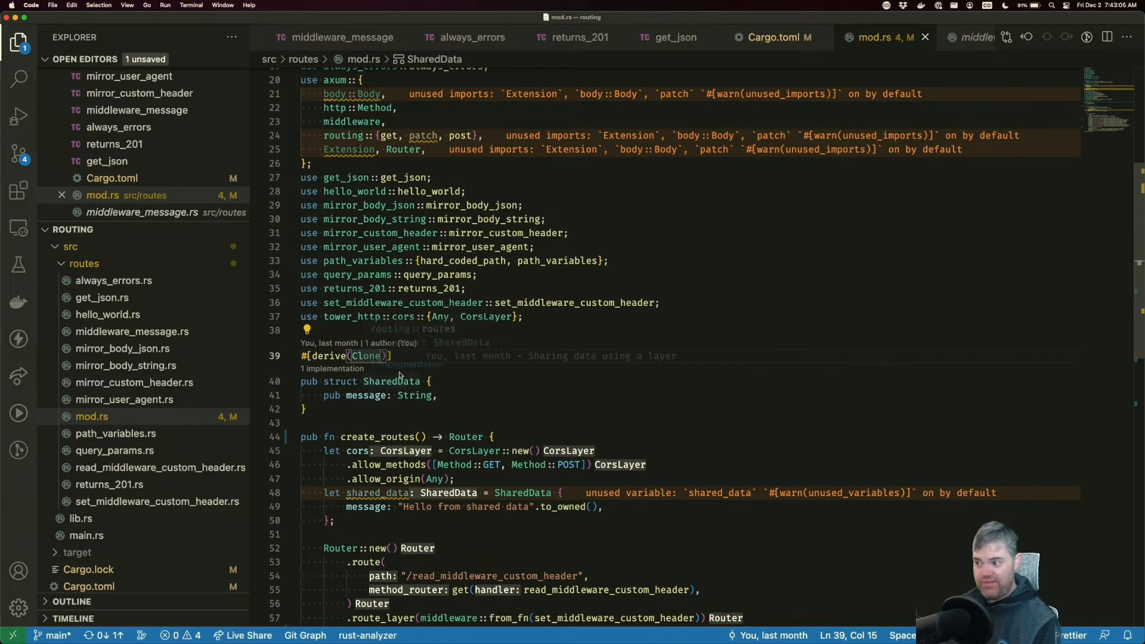
{"action": "mouse_move", "coordinate": [331, 395]}
{"action": "type", "text": ".with_state(h"}
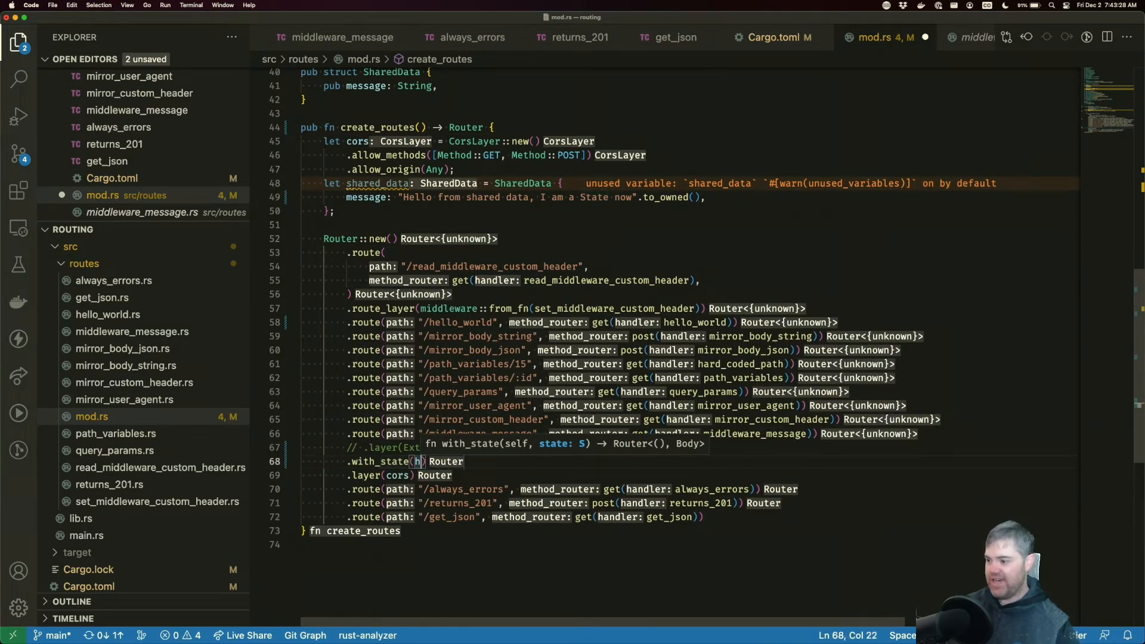
{"action": "type", "text": "shared_dt"}
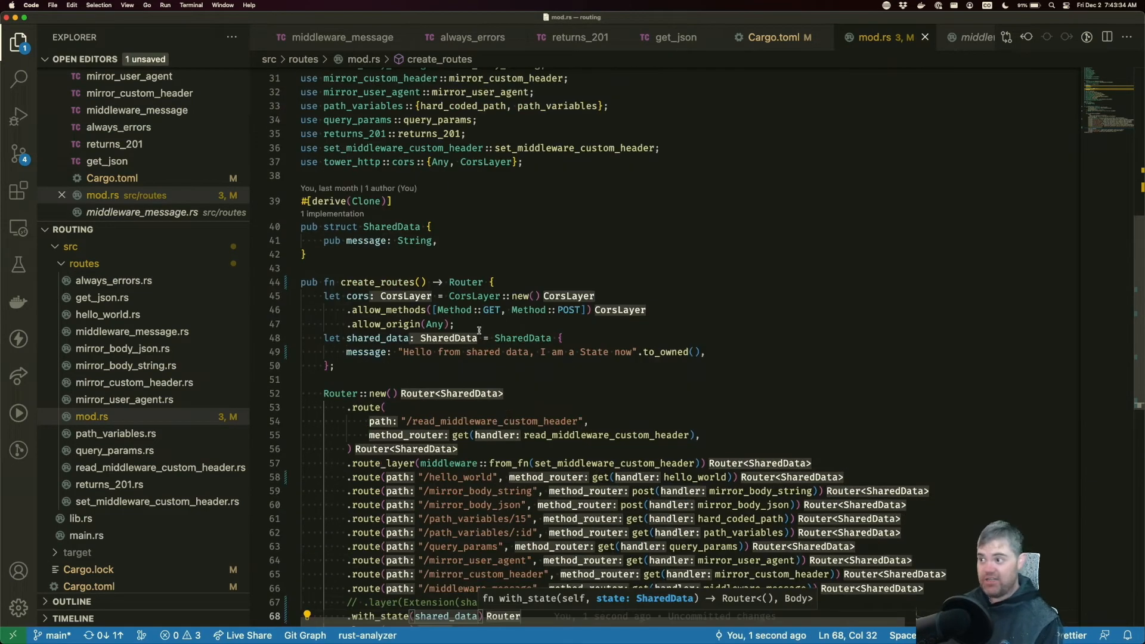
{"action": "scroll", "scroll_direction": "down", "scroll_amount": 3}
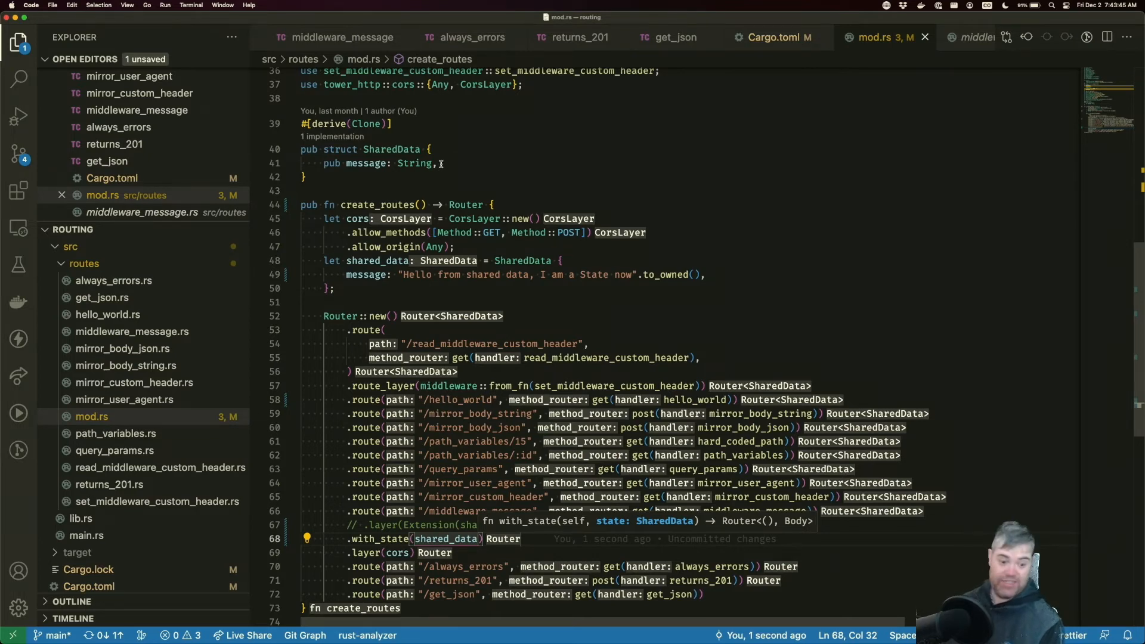
{"action": "scroll", "scroll_direction": "down", "scroll_amount": 3}
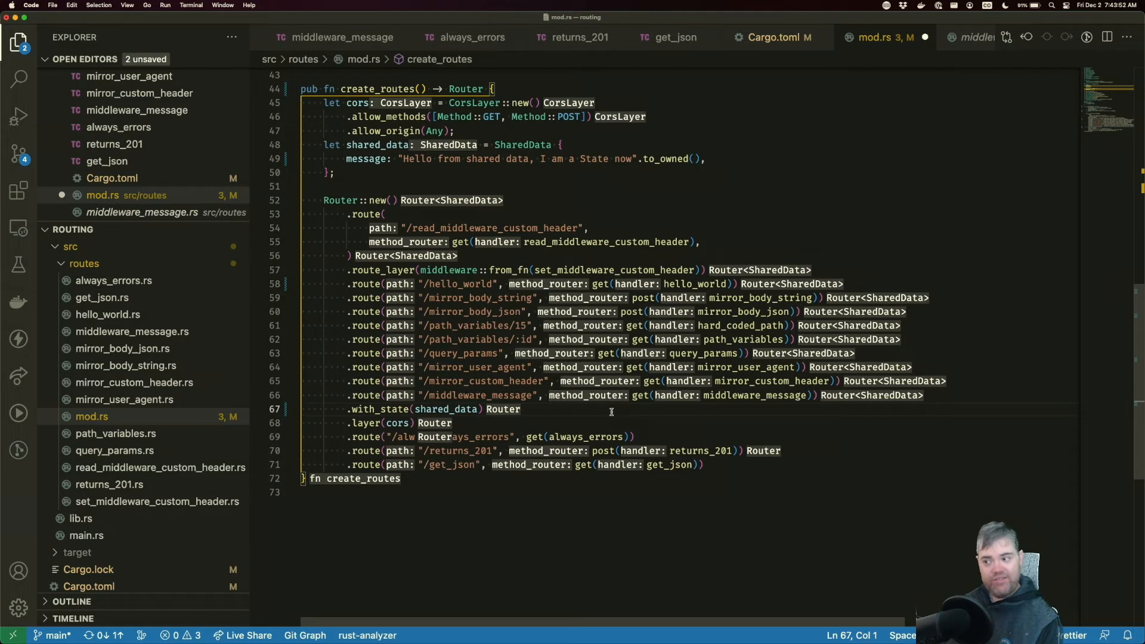
{"action": "mouse_move", "coordinate": [786, 115]}
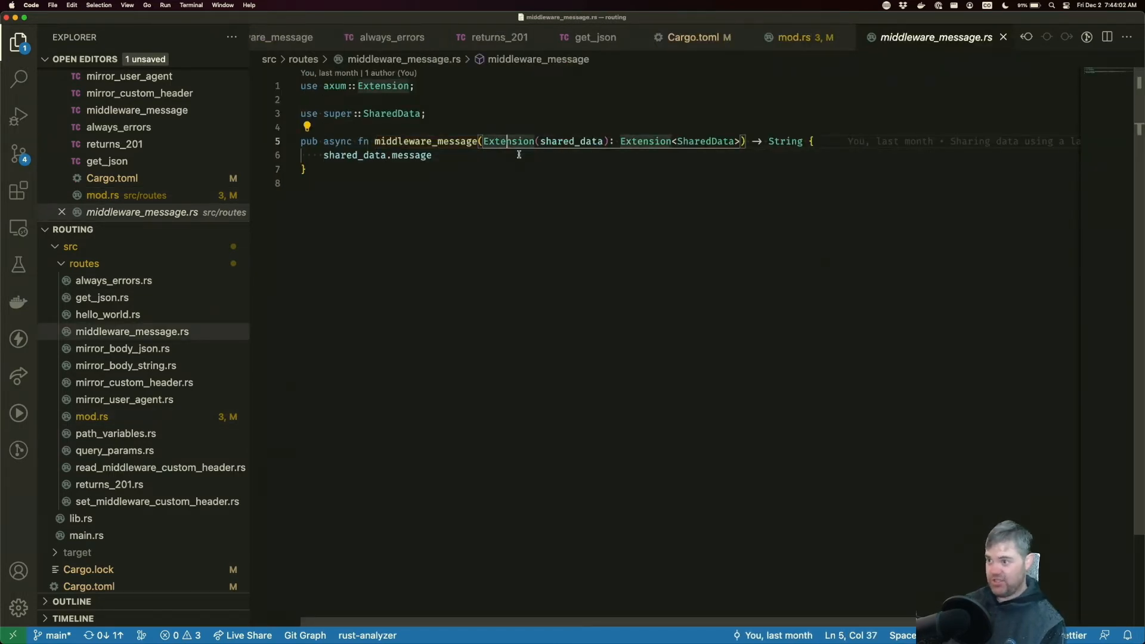
- Change the handler signature to State(state): State<SharedData> and return state.message
{"action": "double_click", "coordinate": [510, 141]}
{"action": "type", "text": "Sta"}
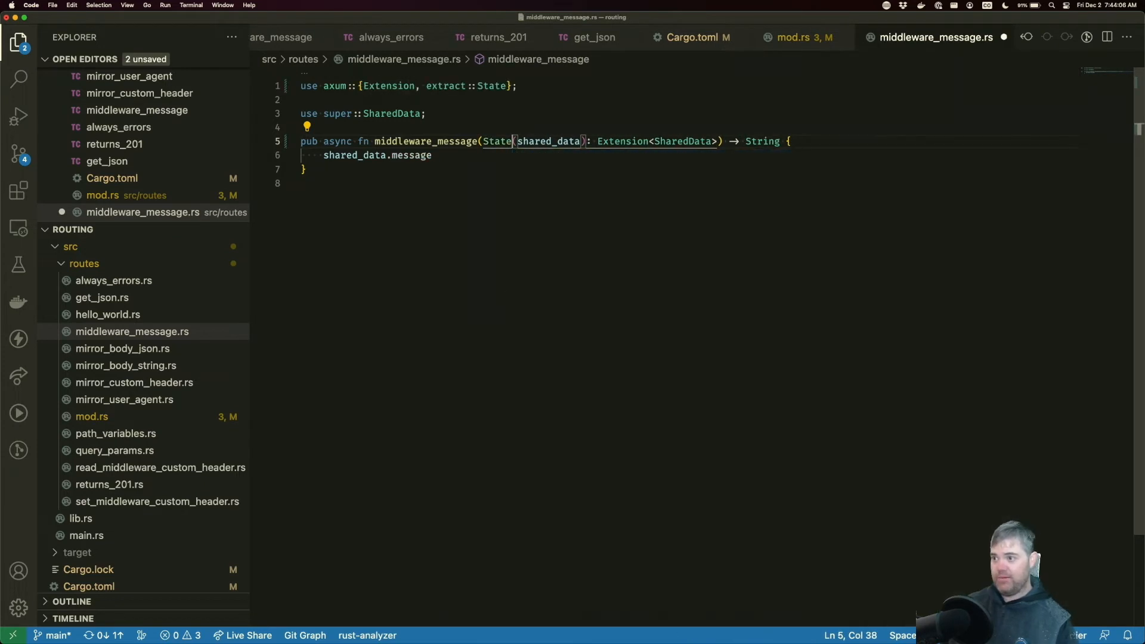
{"action": "type", "text": "state"}
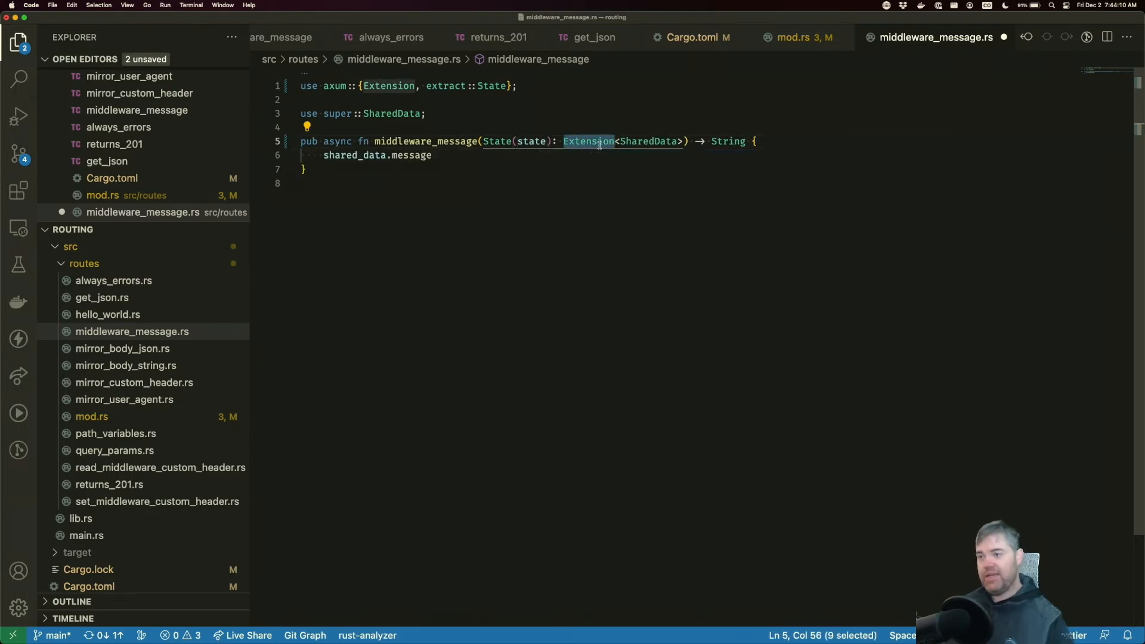
{"action": "type", "text": "State"}
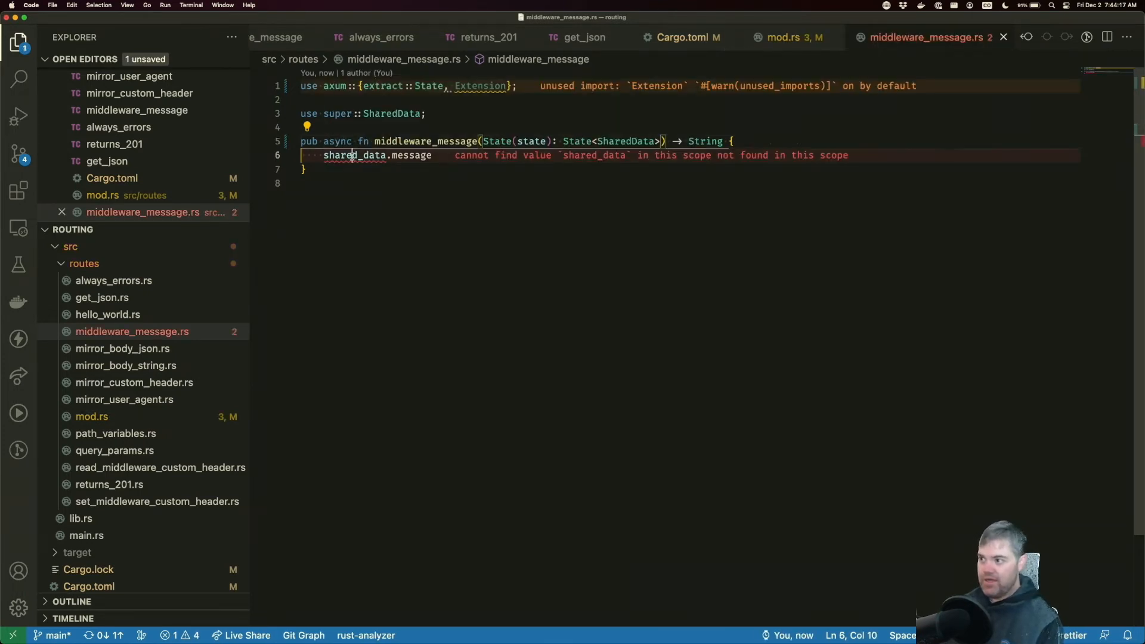
{"action": "type", "text": "state"}
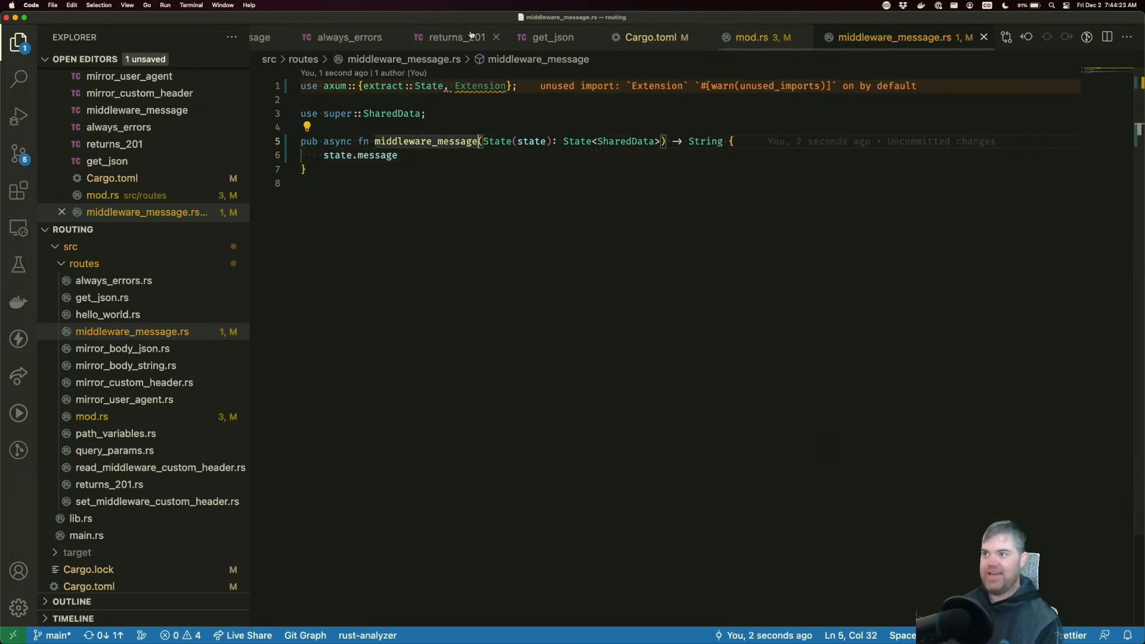
{"action": "left_click", "coordinate": [656, 79]}
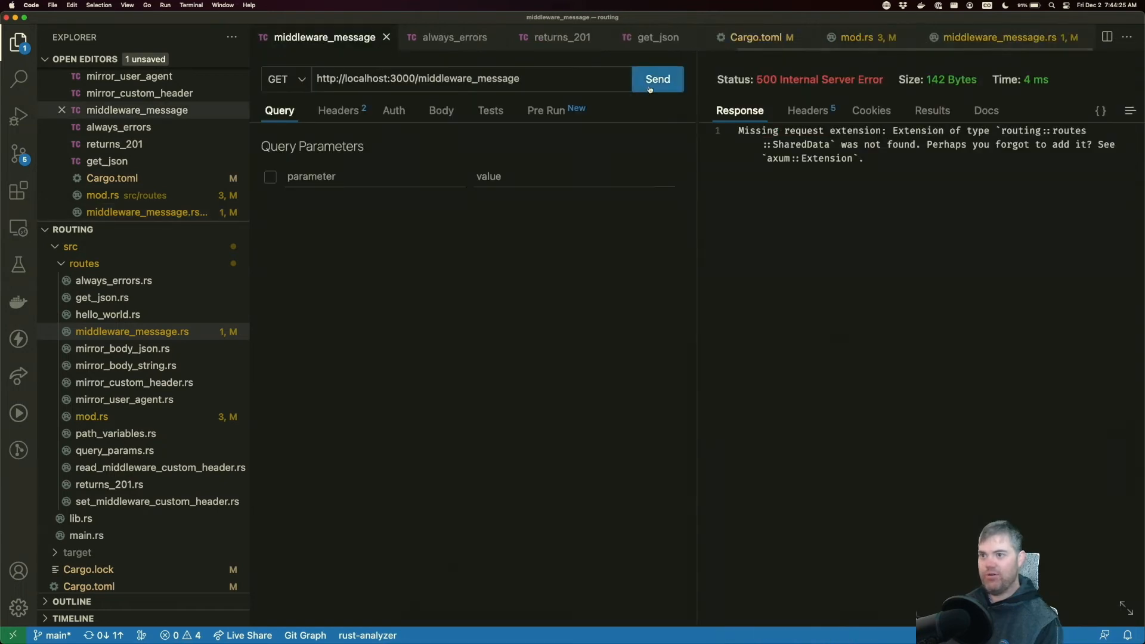
- Resend the middleware_message request, confirming 200 OK with the shared-data message
{"action": "left_click", "coordinate": [656, 79]}
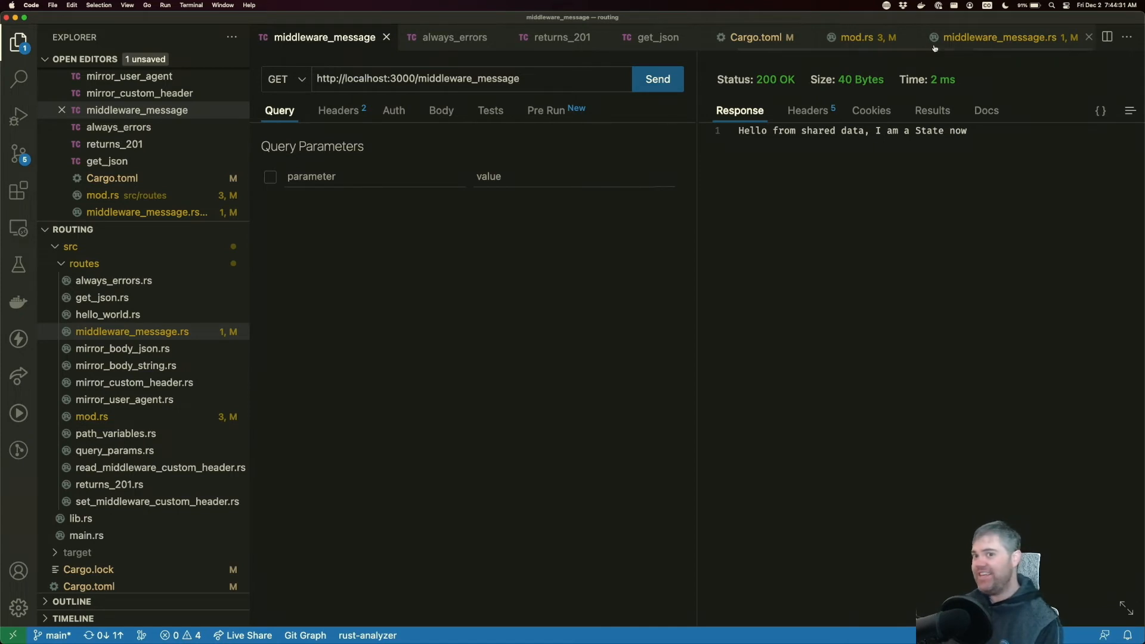
{"action": "left_click", "coordinate": [1001, 37]}
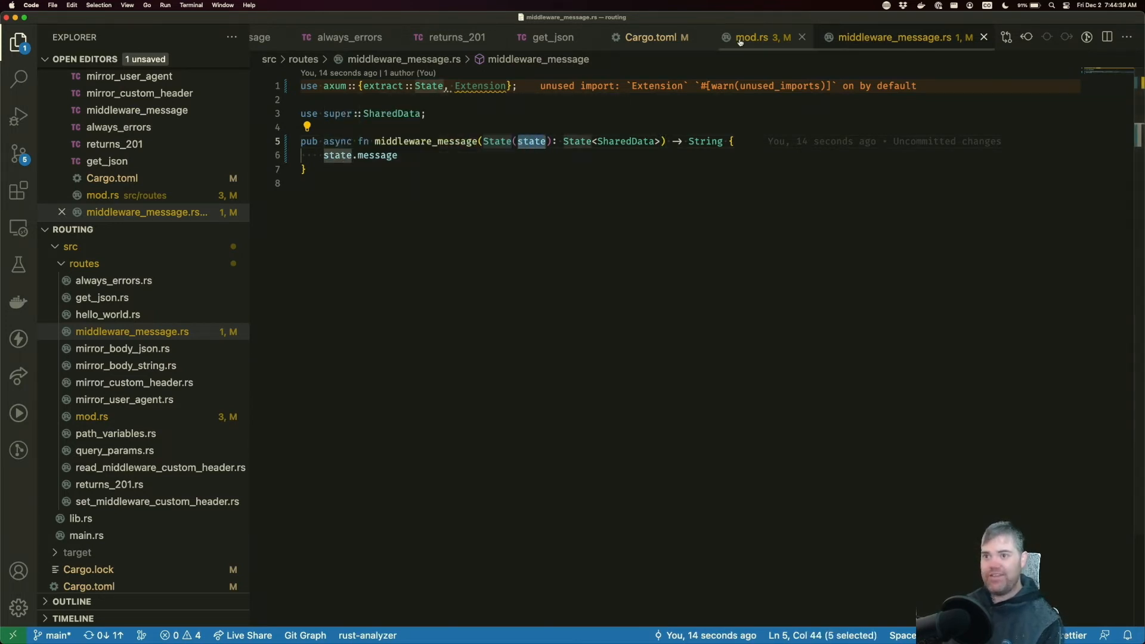
- Change the extractor to State(message): State<String> returning message, and view the resulting mismatched-types build error
{"action": "left_click", "coordinate": [752, 37]}
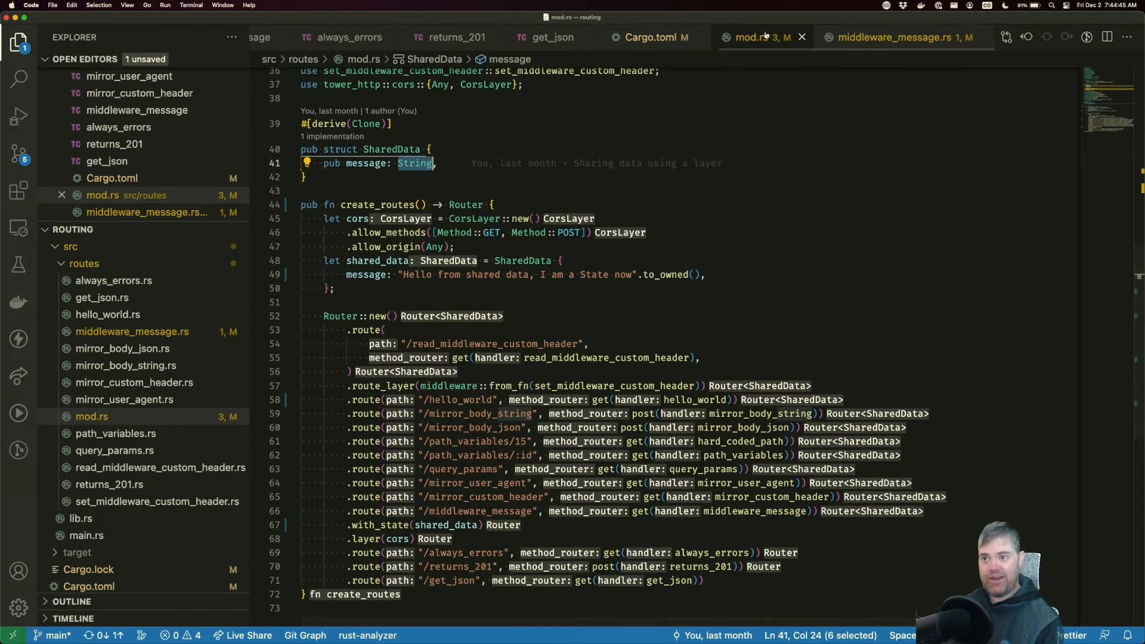
{"action": "left_click", "coordinate": [898, 37]}
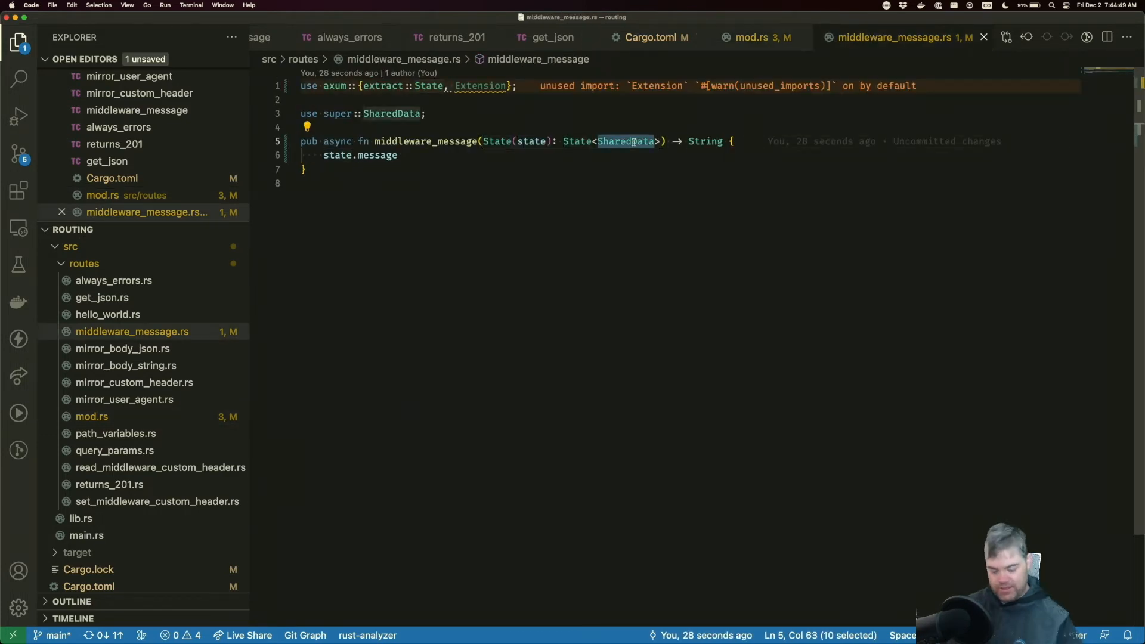
{"action": "type", "text": "String"}
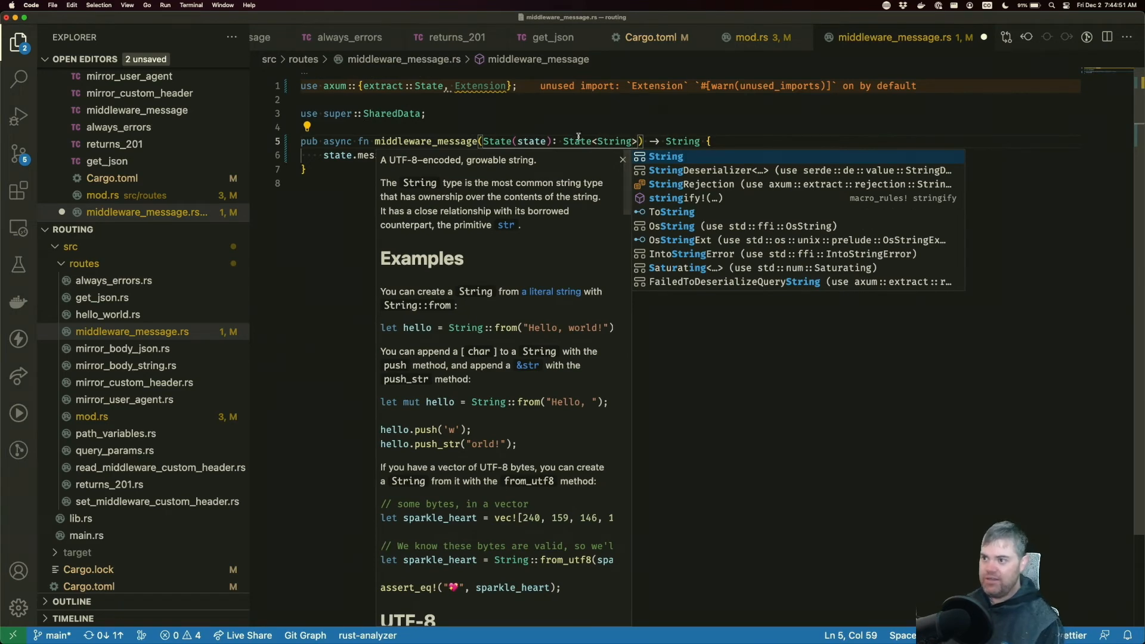
{"action": "type", "text": "messag"}
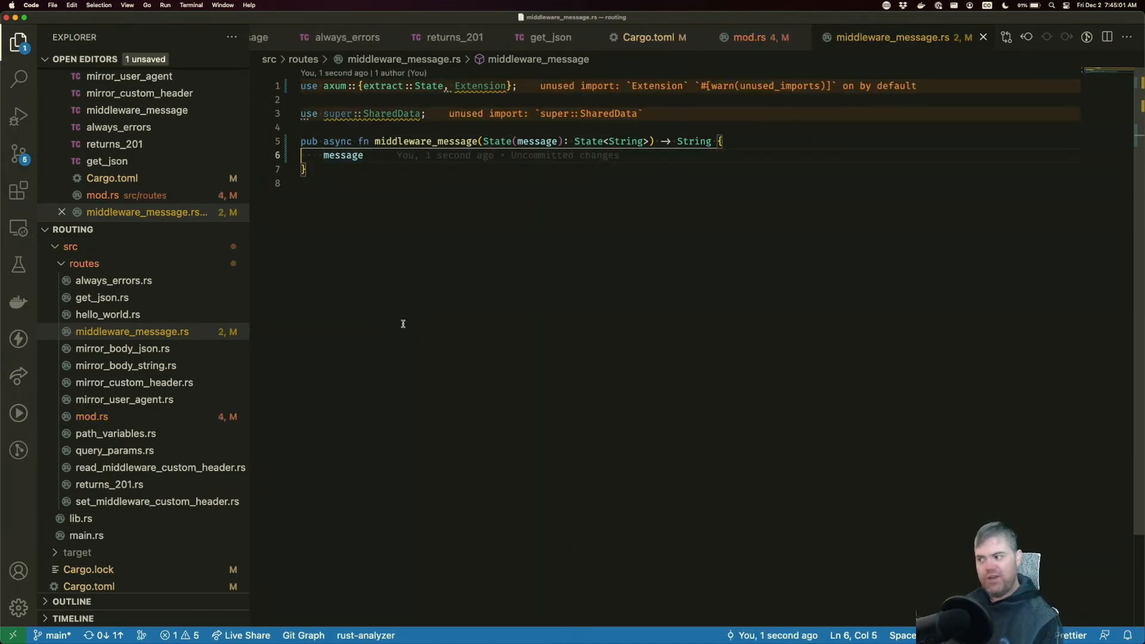
{"action": "left_click", "coordinate": [749, 37]}
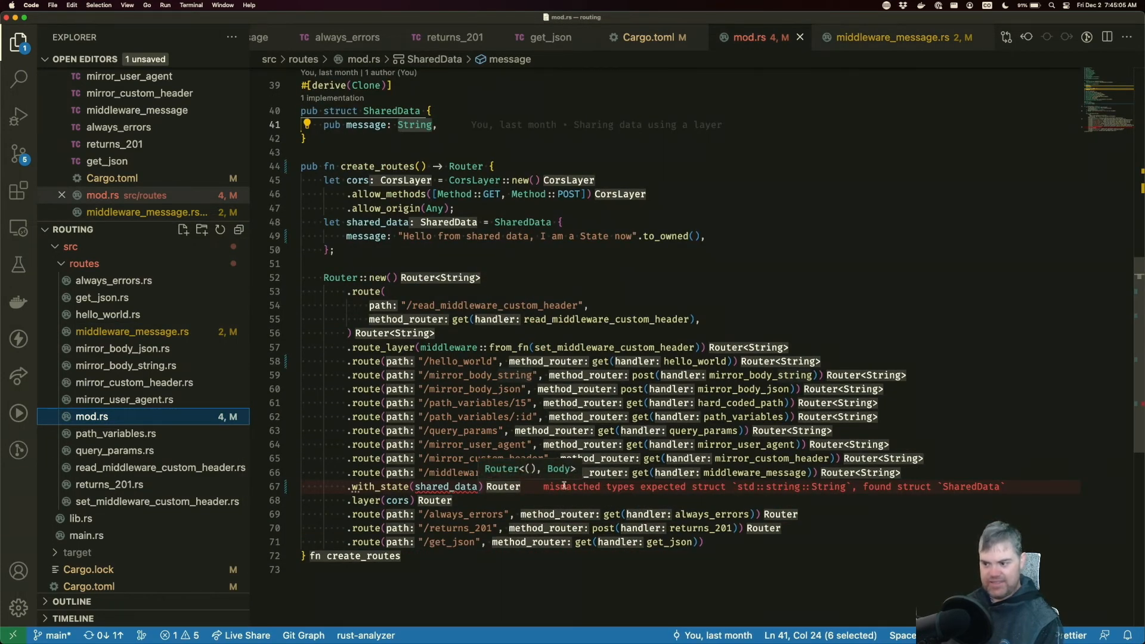
{"action": "left_click", "coordinate": [704, 487]}
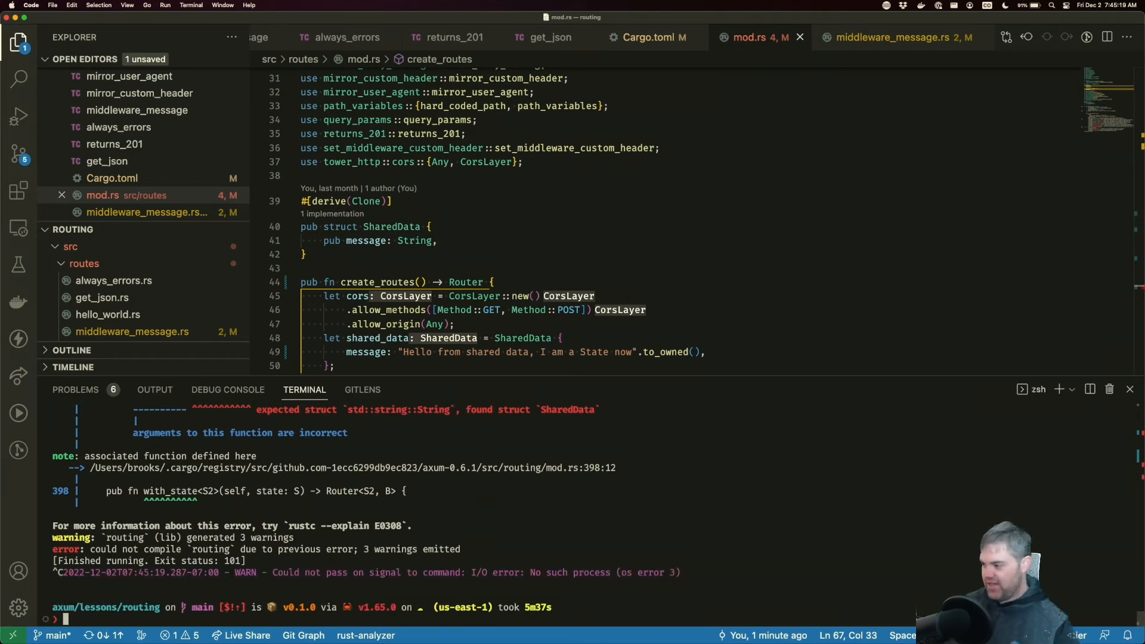
- Run cargo add axum, then cargo add axum -F macros in the terminal
{"action": "type", "text": "ax"}
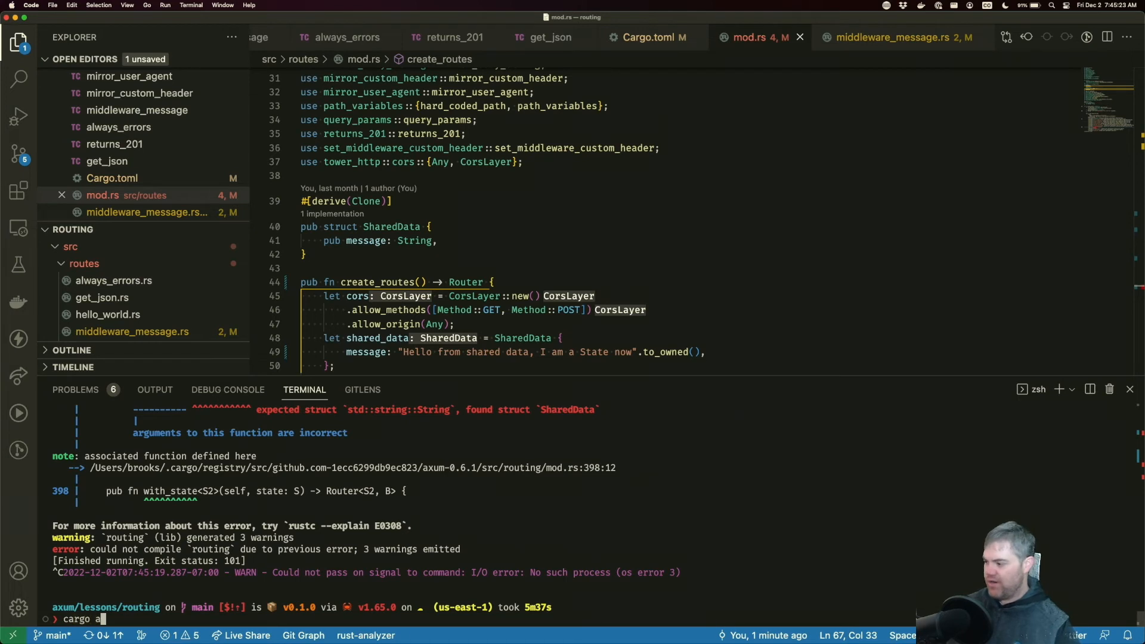
{"action": "key", "text": "Enter"}
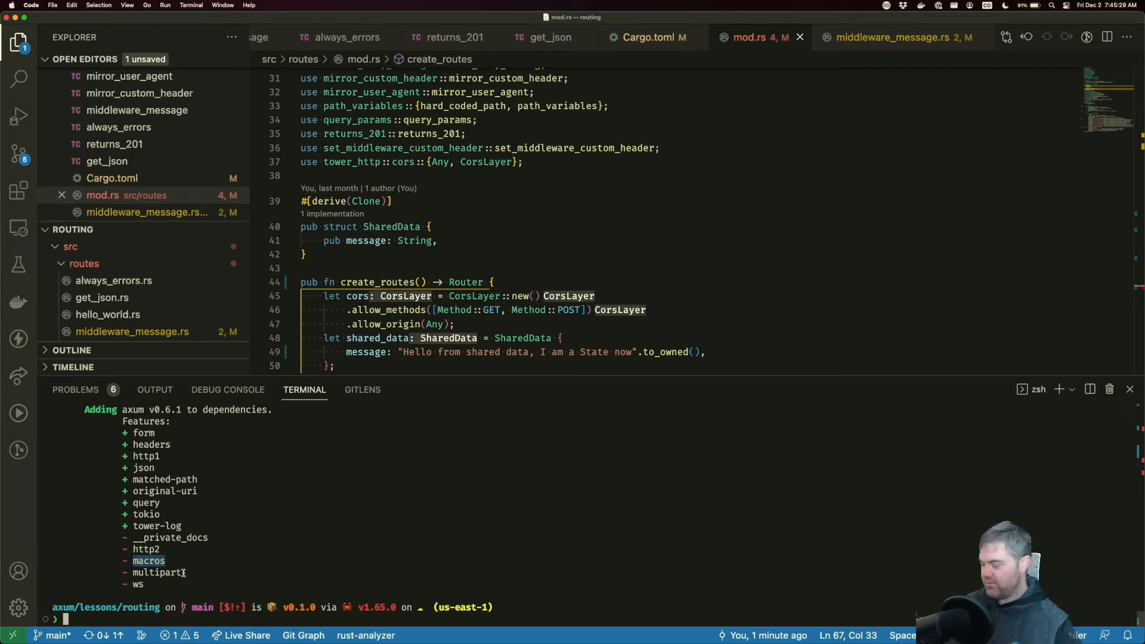
{"action": "type", "text": "cargo add"}
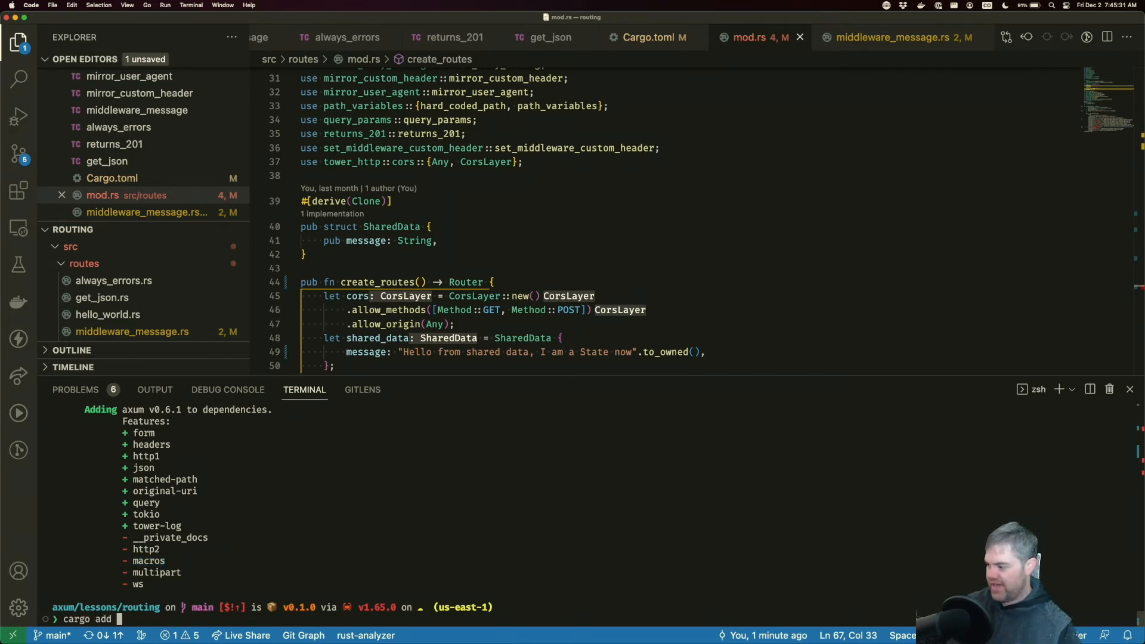
{"action": "type", "text": "axum -"}
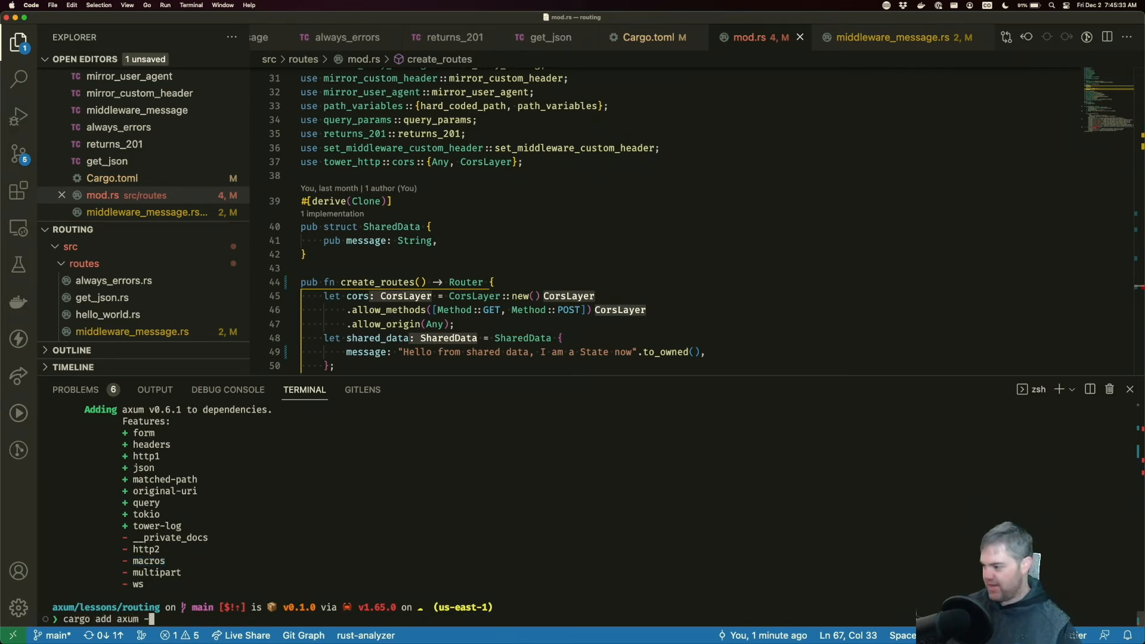
{"action": "type", "text": "F macros"}
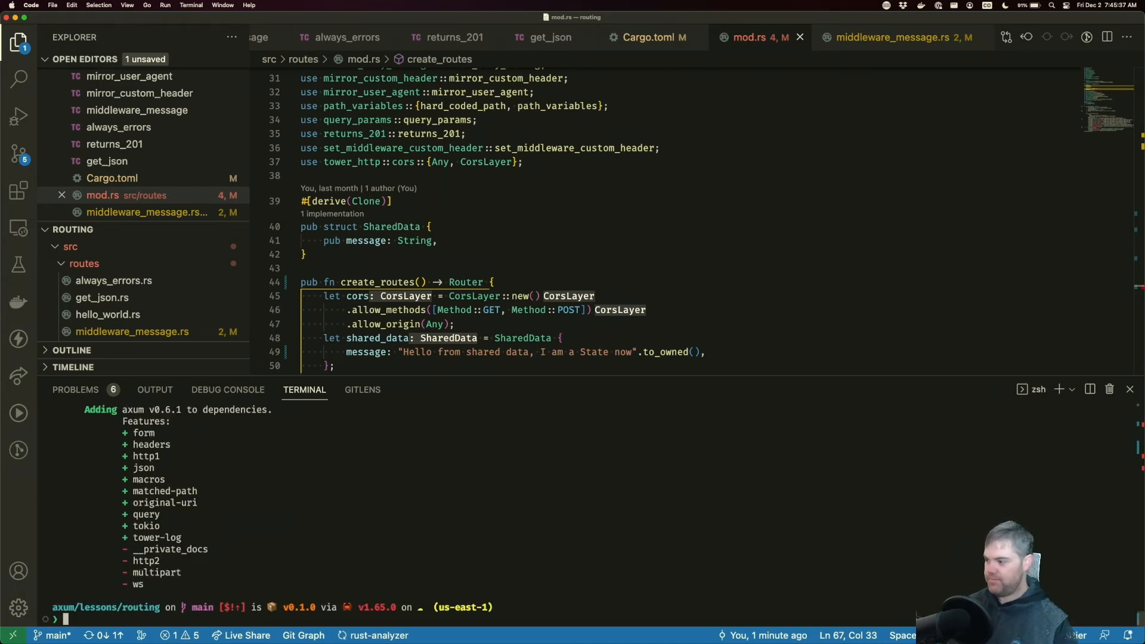
{"action": "type", "text": "cargo add axum"}
{"action": "left_click", "coordinate": [347, 201]}
{"action": "type", "text": ", "}
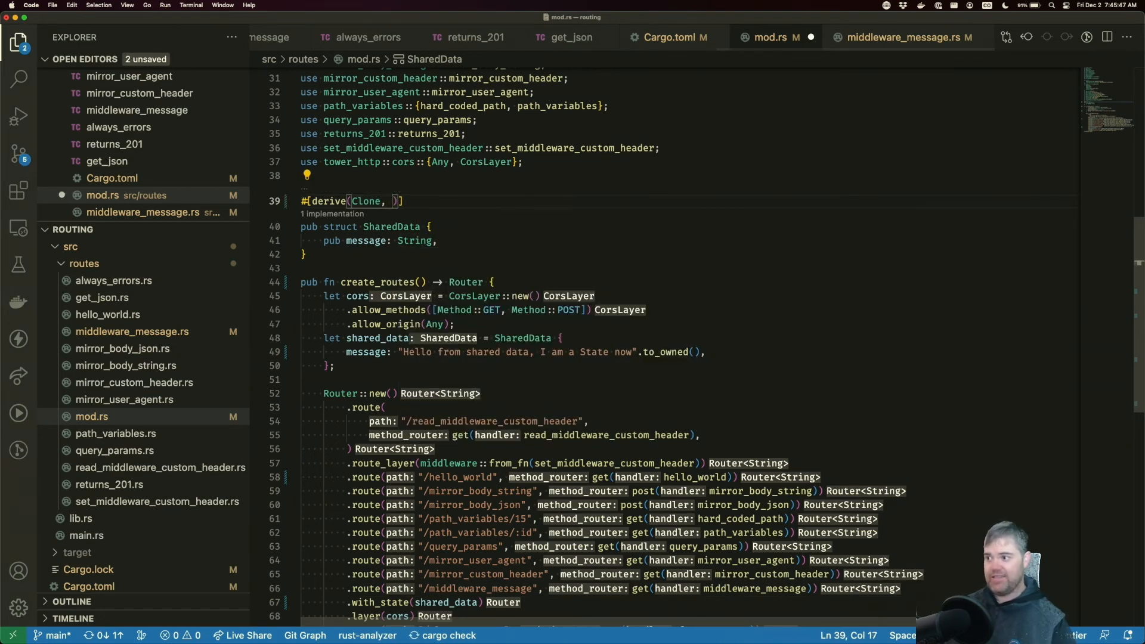
- Extend SharedData's attribute to #[derive(Clone, FromRef)] with FromRef auto-imported
{"action": "type", "text": "Ref"}
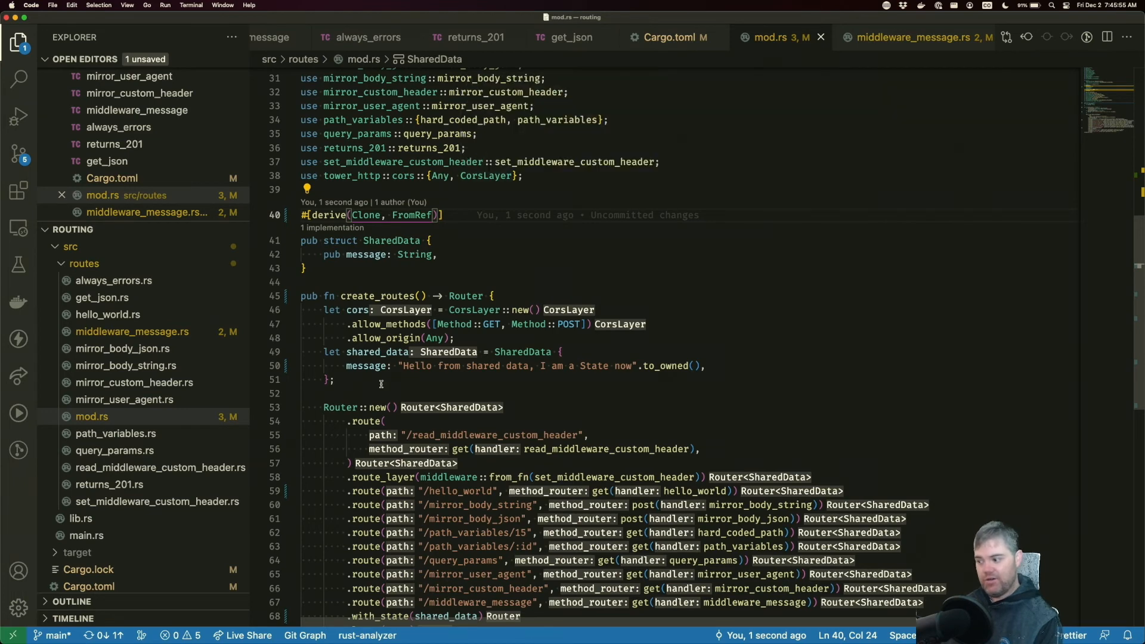
{"action": "mouse_move", "coordinate": [311, 107]}
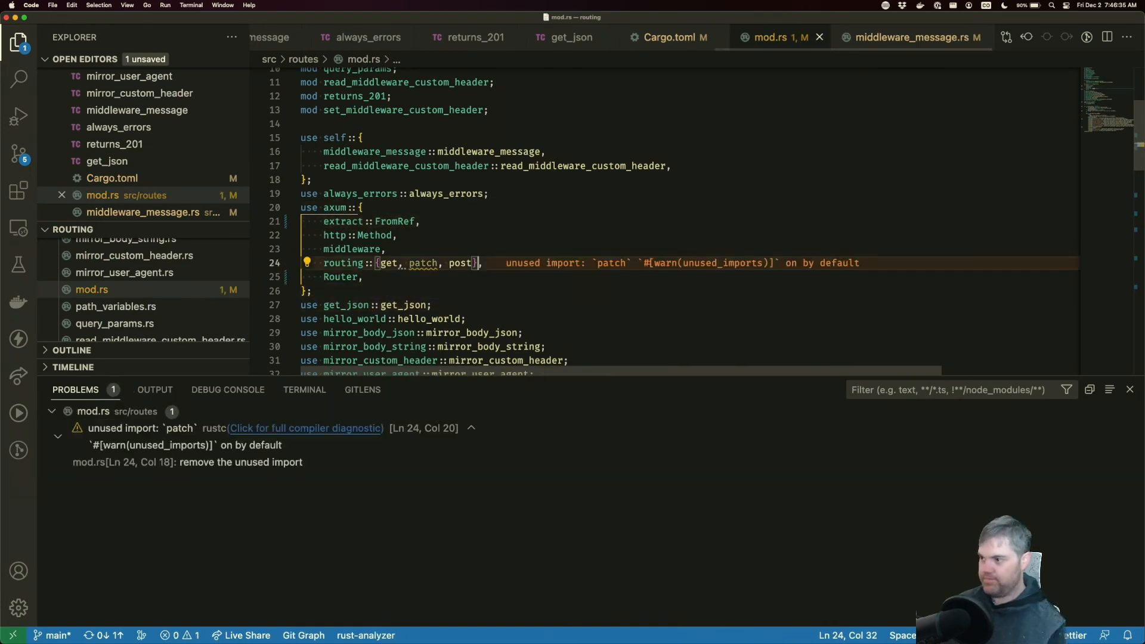
- Delete the unused patch import in mod.rs so no problems remain
{"action": "double_click", "coordinate": [422, 263]}
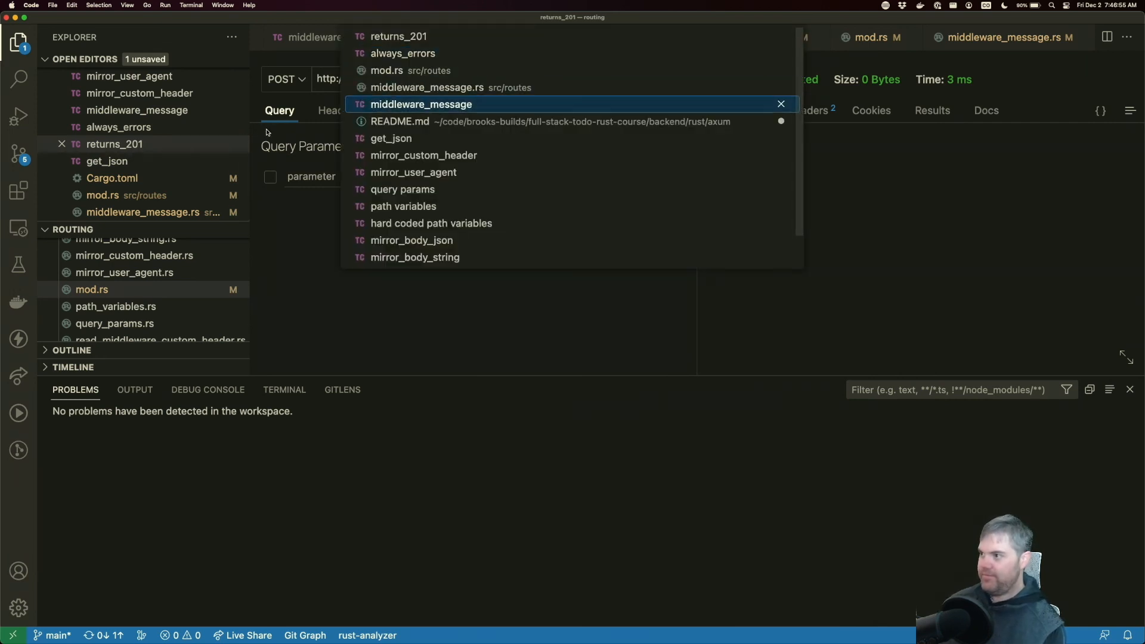
- Bring up README.md at the Addendums checklist for the Axum 0.6 router updates
{"action": "left_click", "coordinate": [423, 122]}
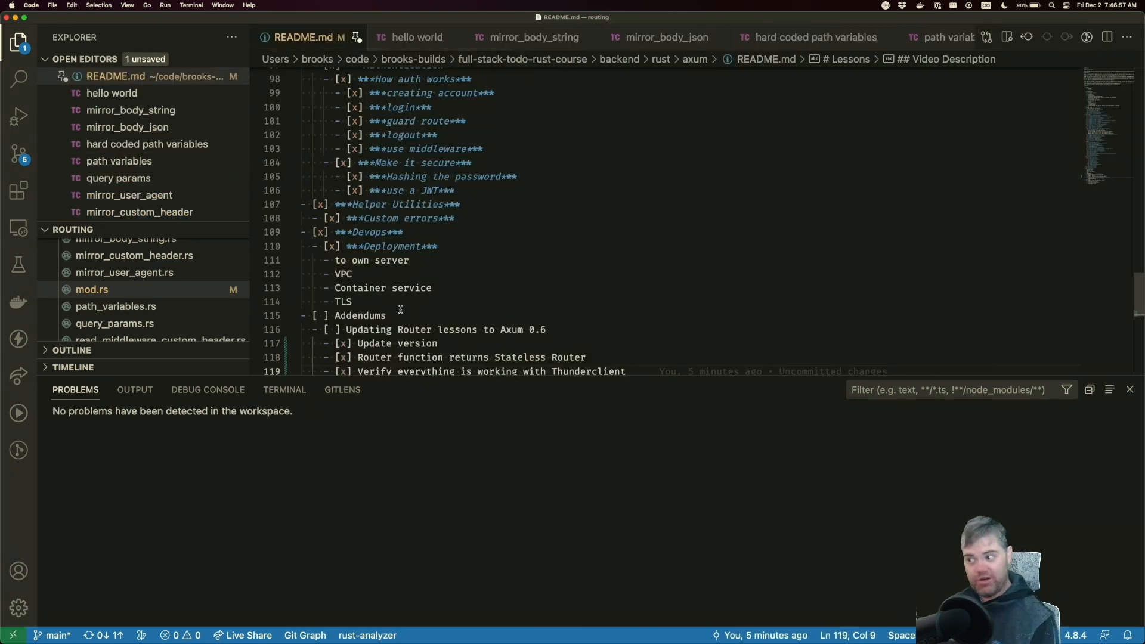
{"action": "scroll", "scroll_direction": "down", "scroll_amount": 3}
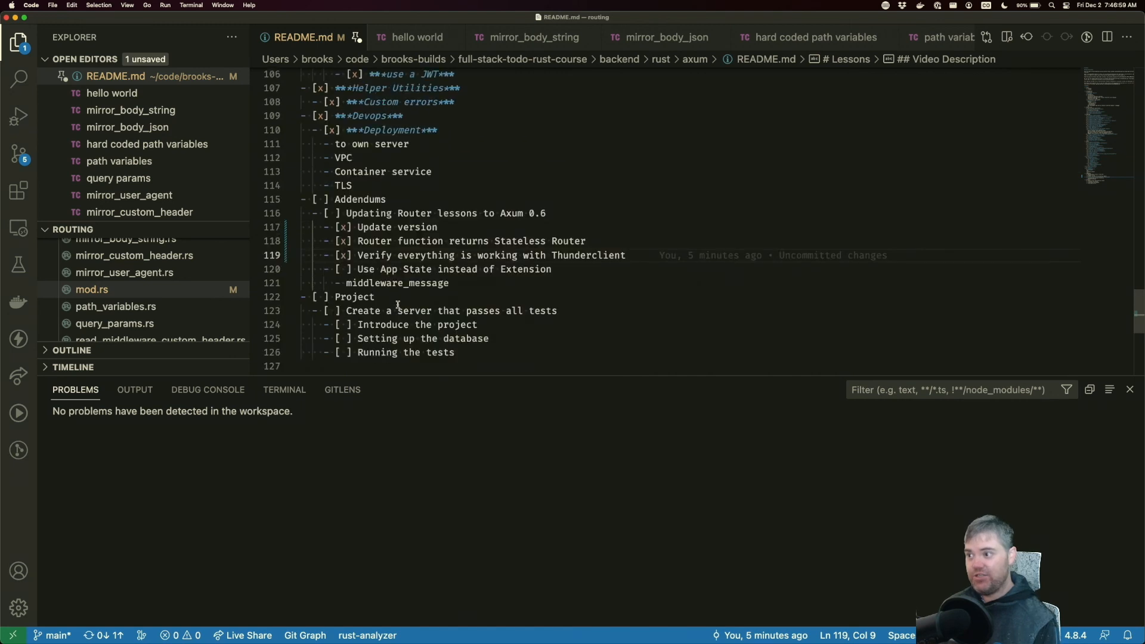